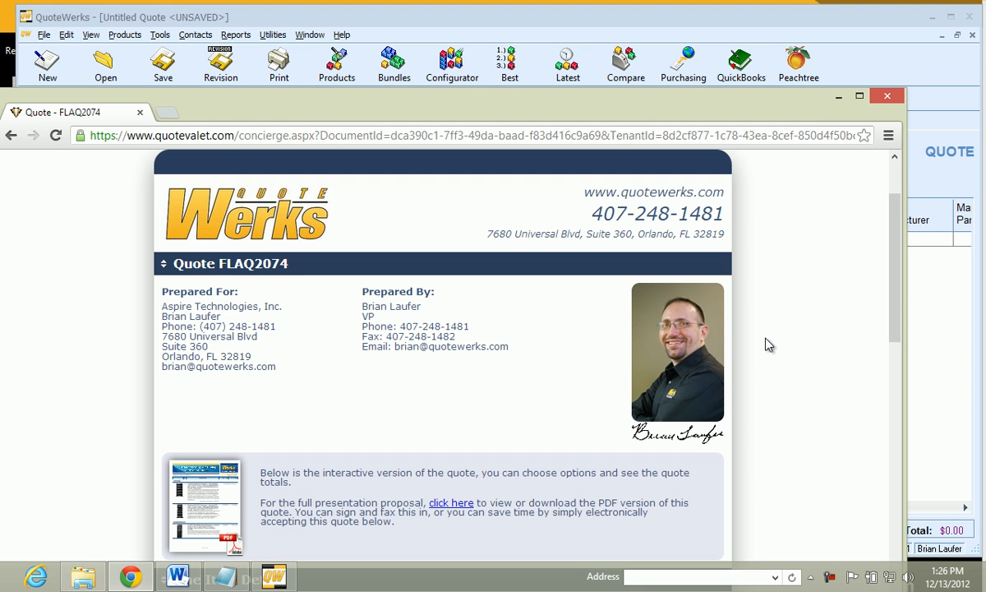
Scroll down through the online QuoteValet quote to review its optional line items.
scroll(down, 3)
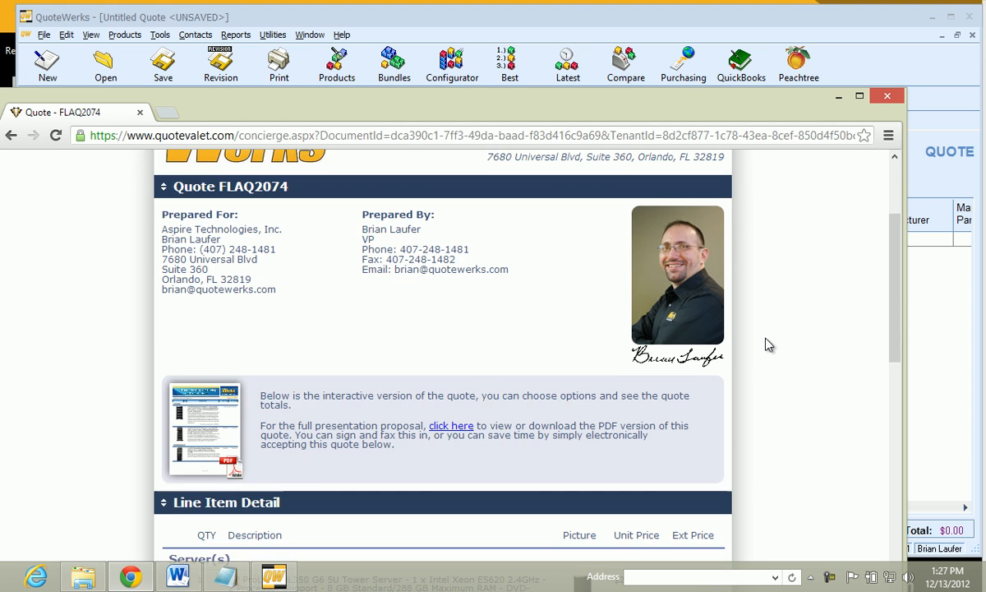
scroll(down, 3)
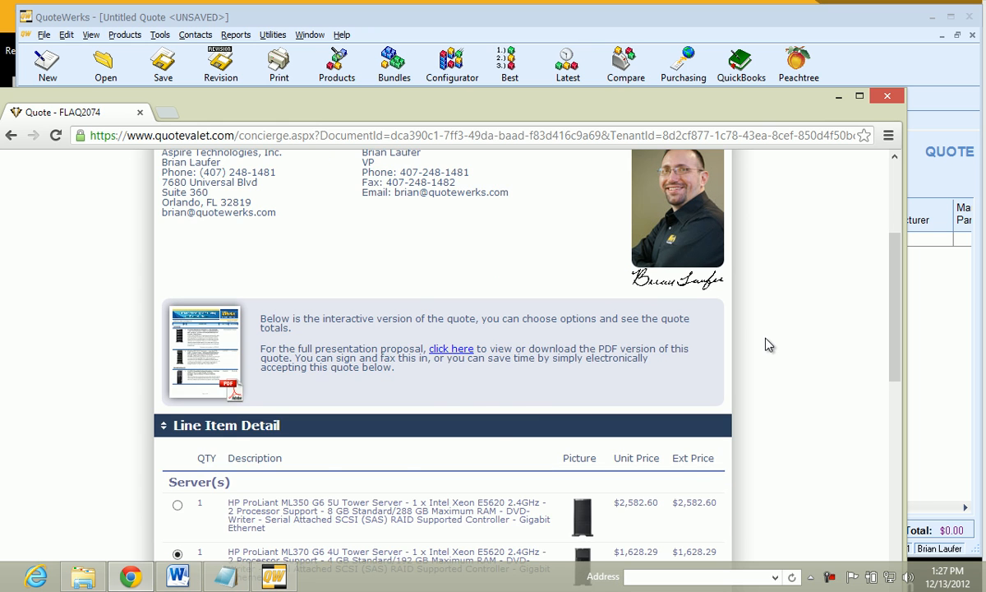
scroll(down, 3)
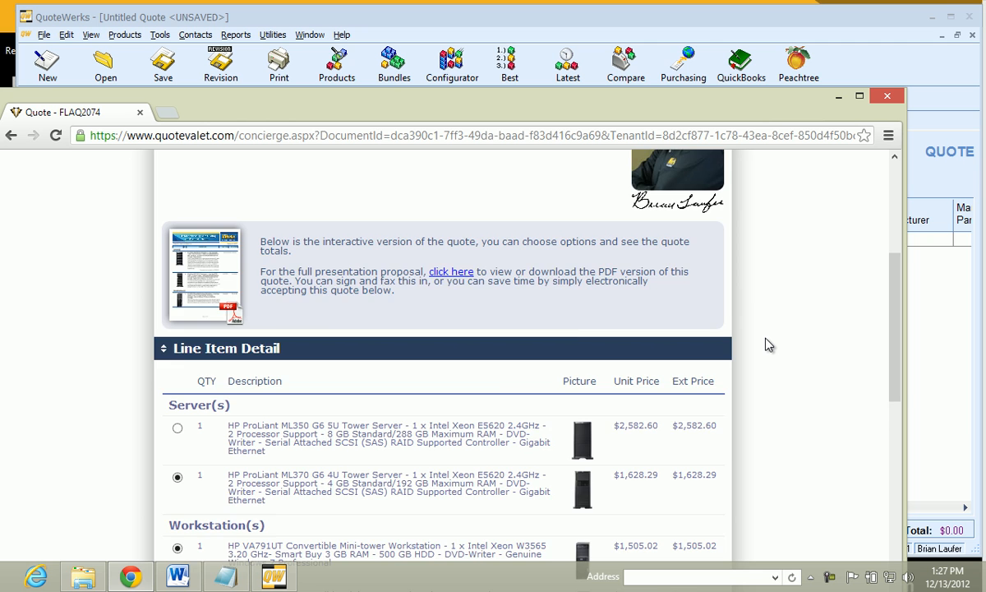
scroll(down, 3)
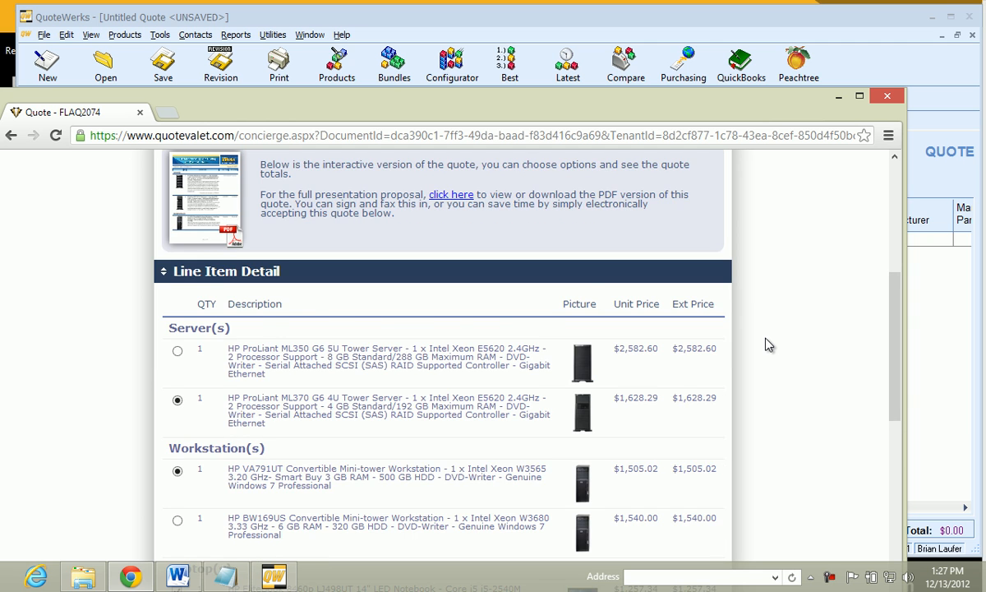
scroll(down, 3)
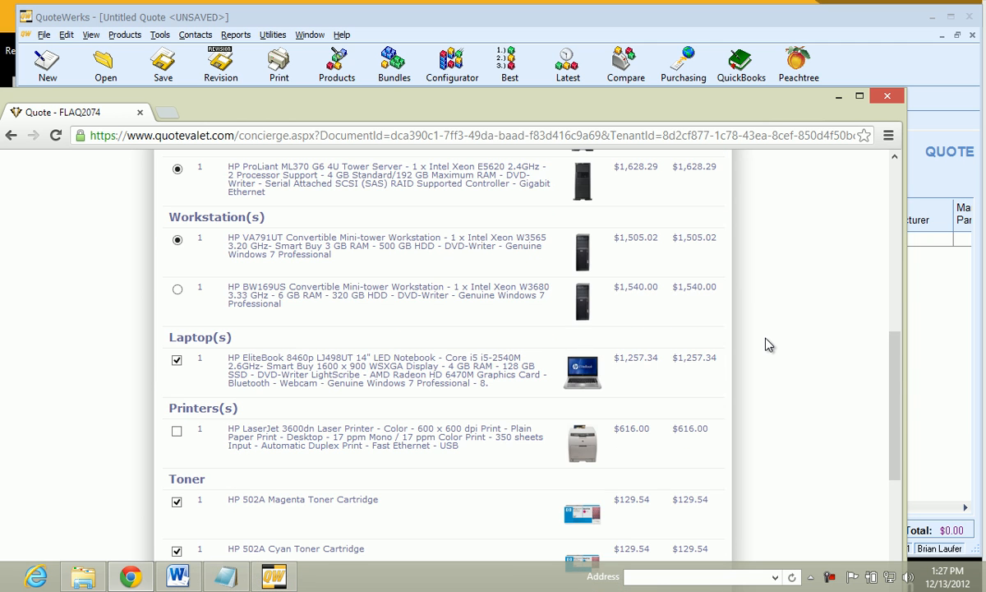
scroll(down, 3)
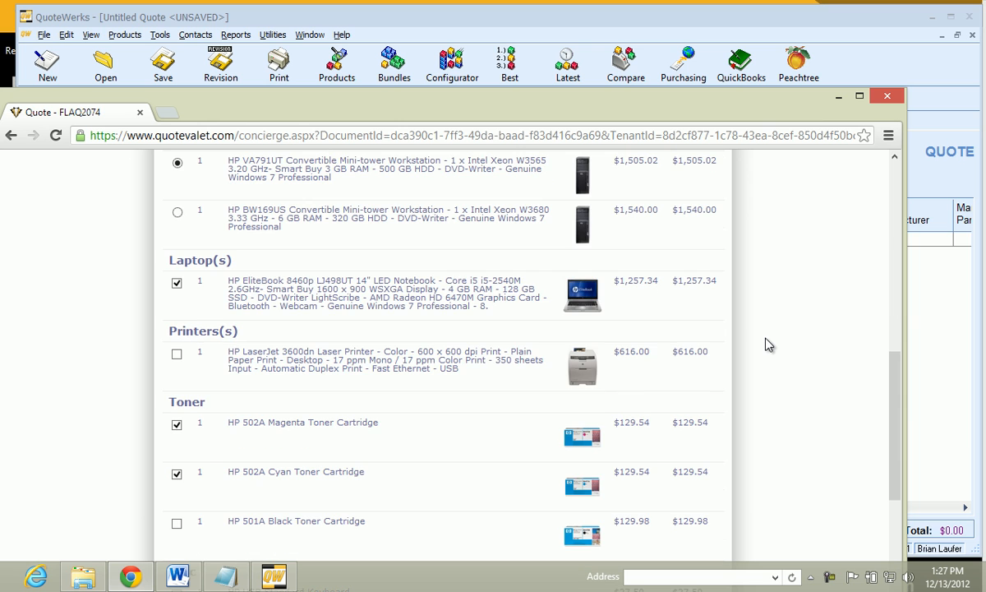
scroll(down, 3)
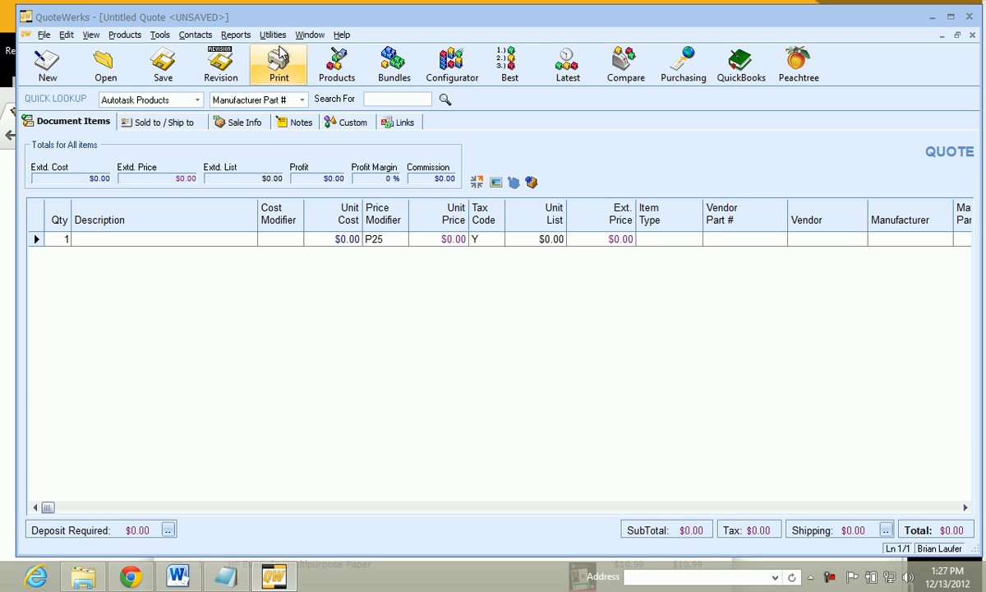
click(273, 35)
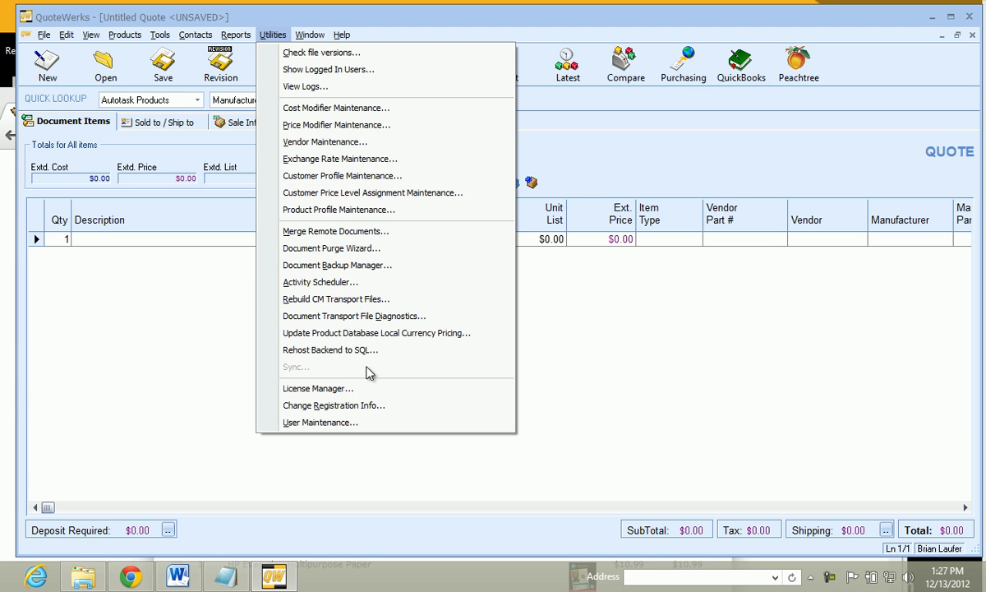
click(334, 405)
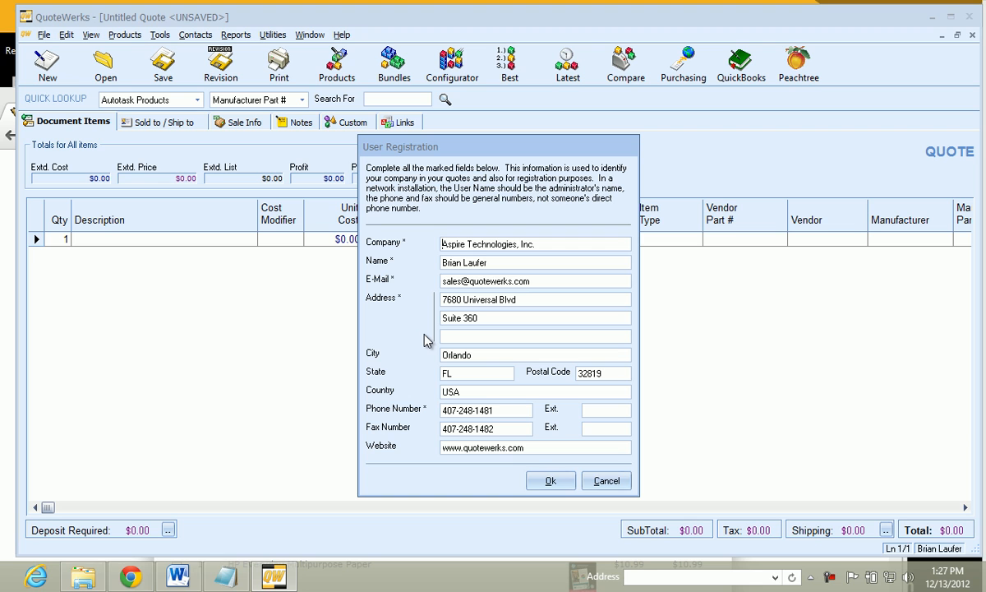
mouse_move(436, 337)
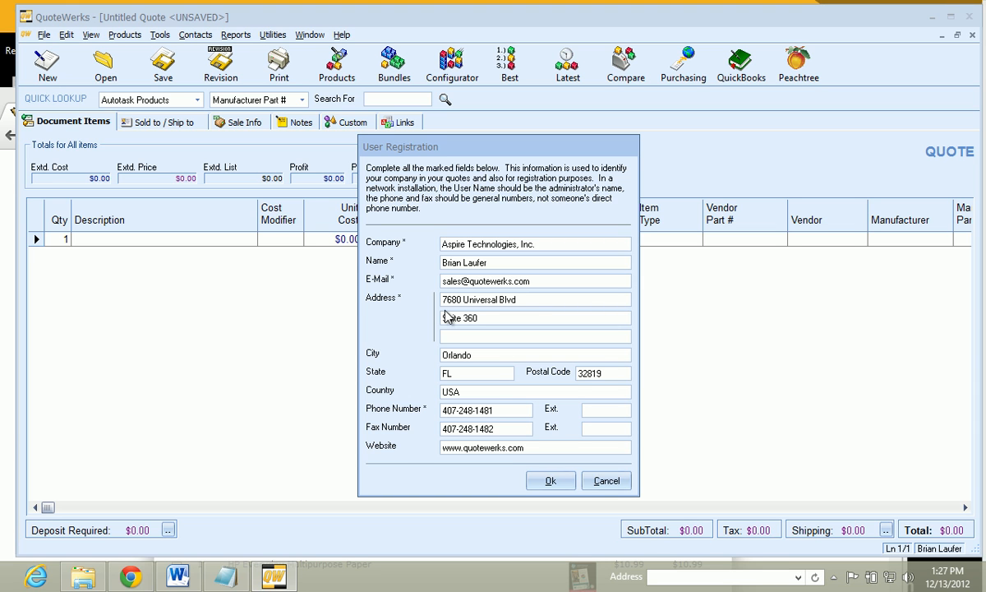
mouse_move(451, 315)
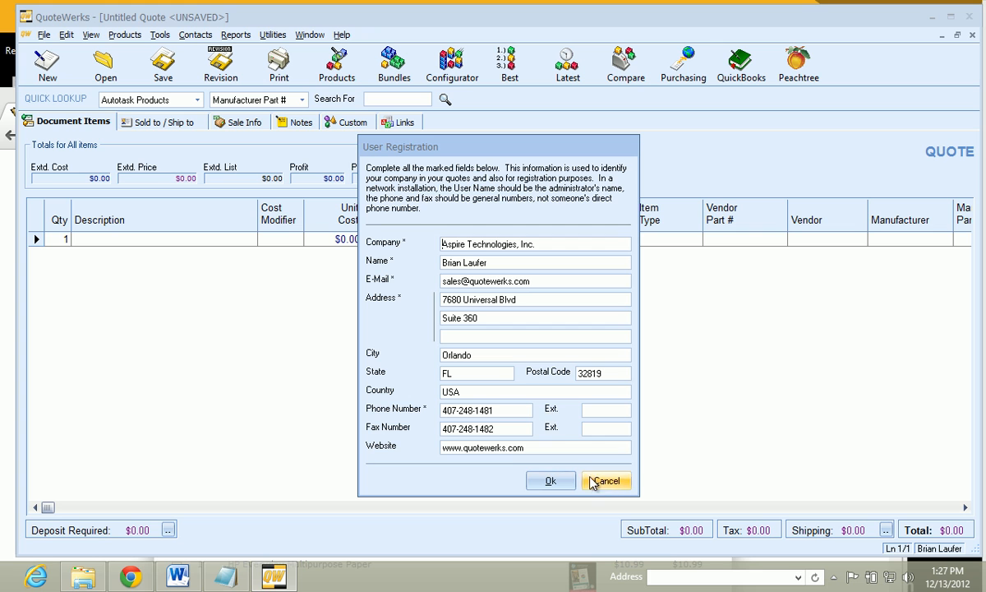
click(607, 480)
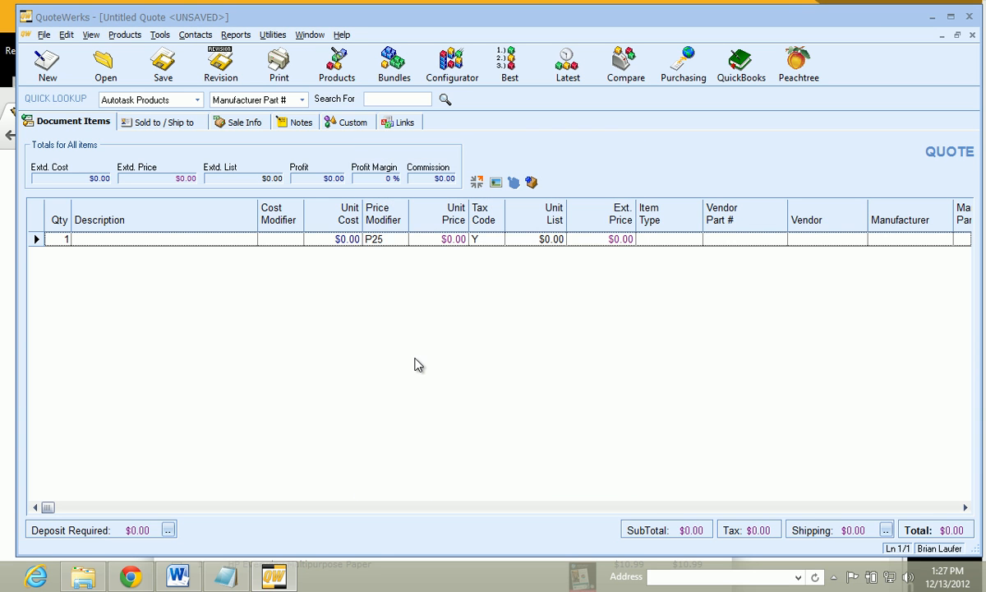
mouse_move(456, 287)
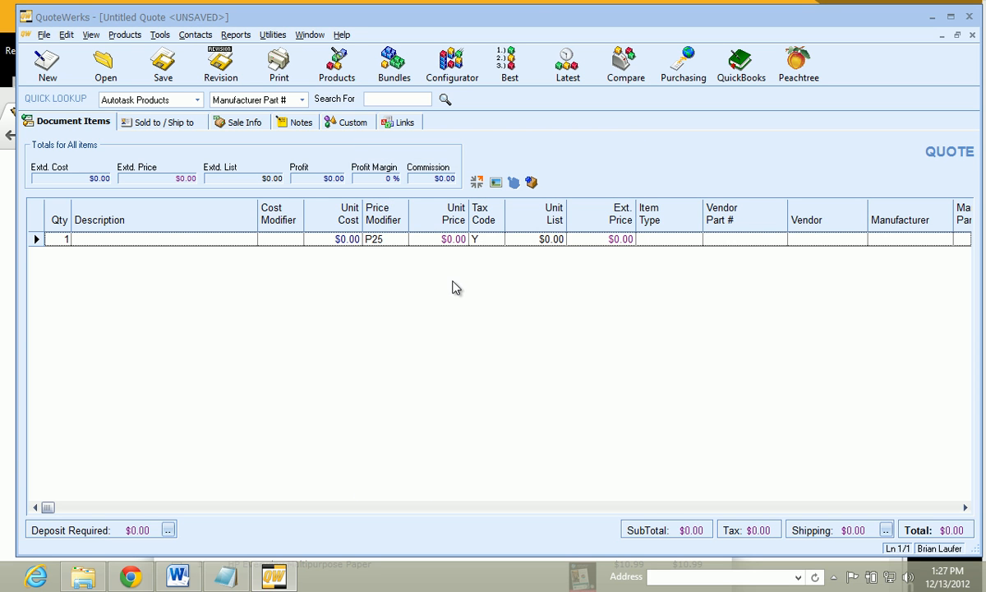
mouse_move(466, 286)
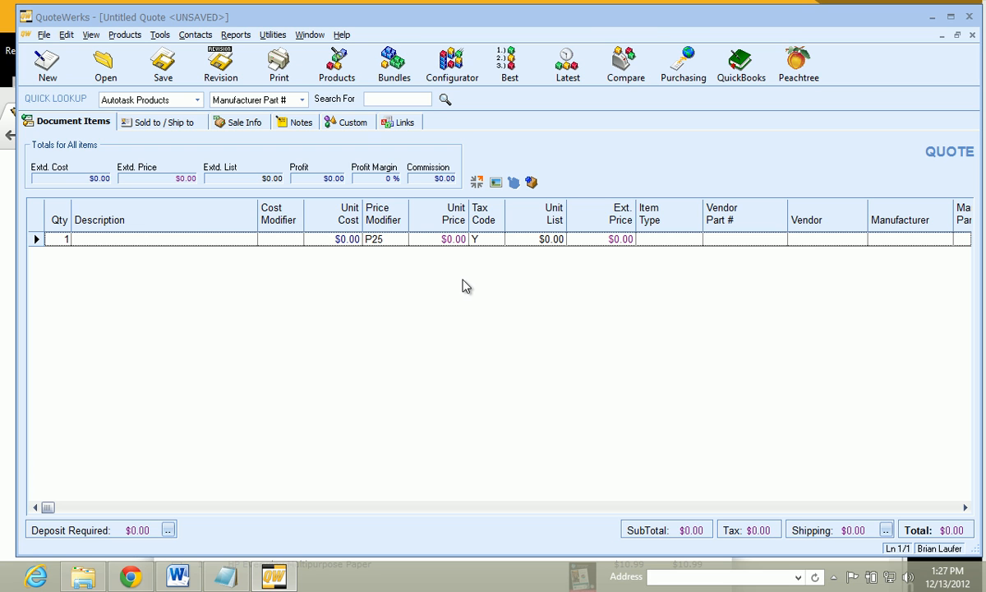
mouse_move(425, 216)
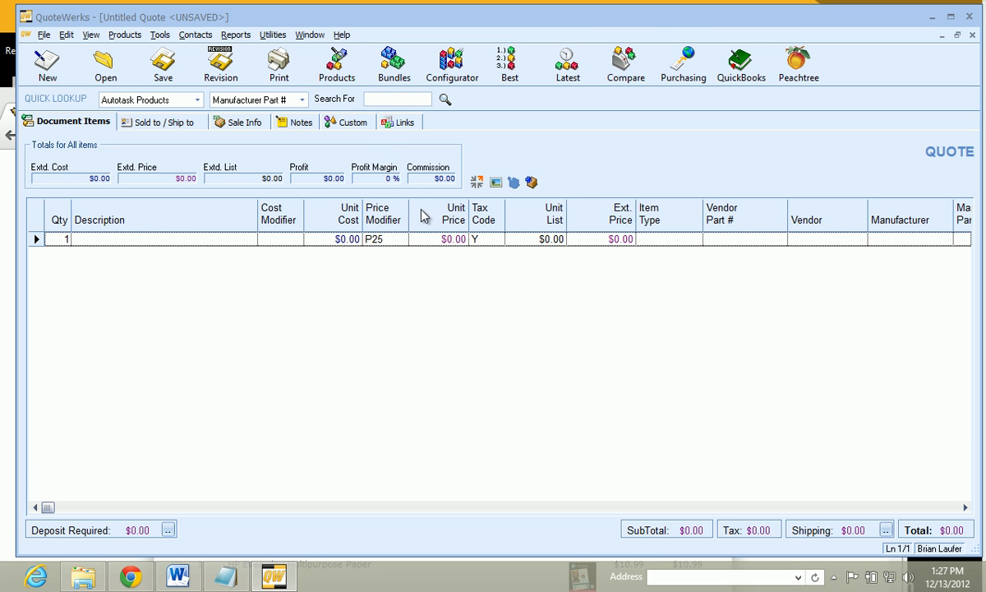
Open Tools > My Preferences to show the Personal tab with name, title, address and phone.
click(160, 35)
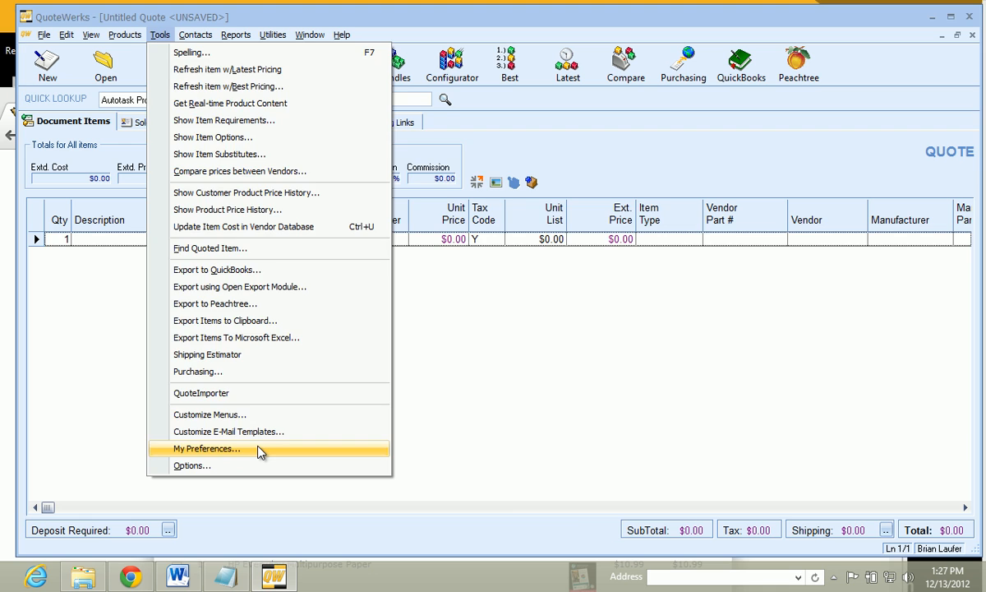
click(207, 448)
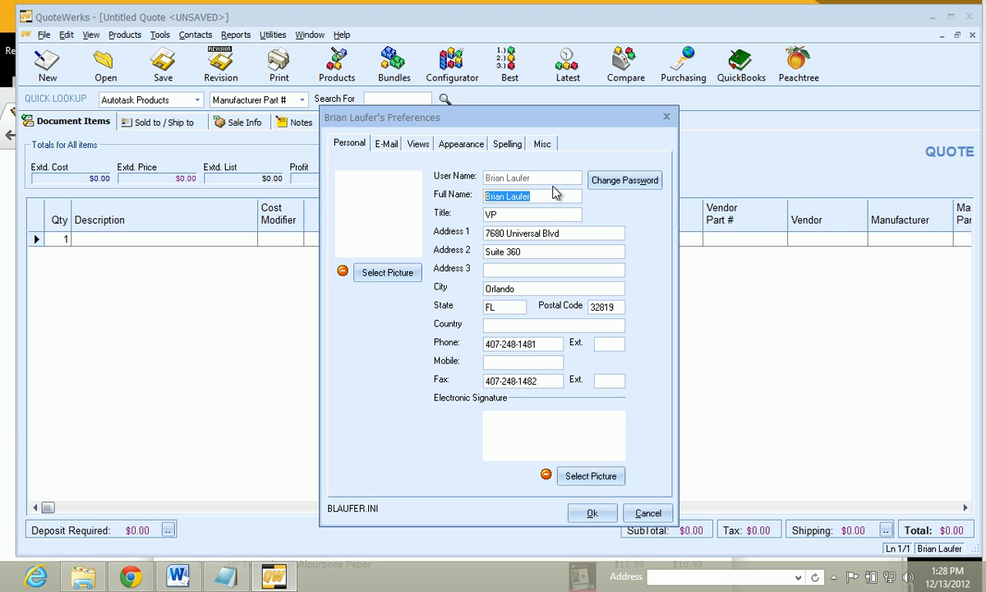
mouse_move(554, 183)
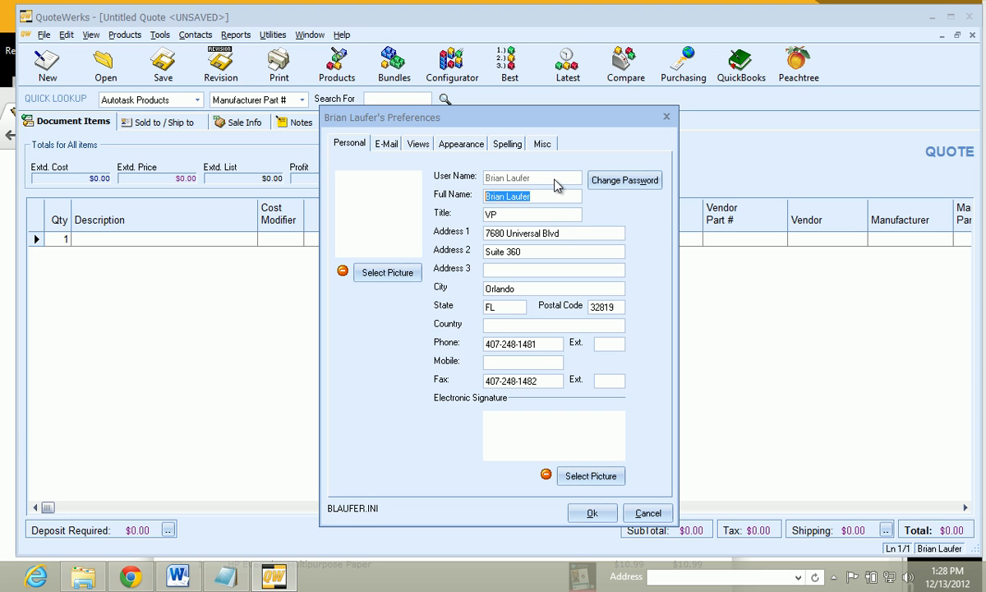
mouse_move(550, 189)
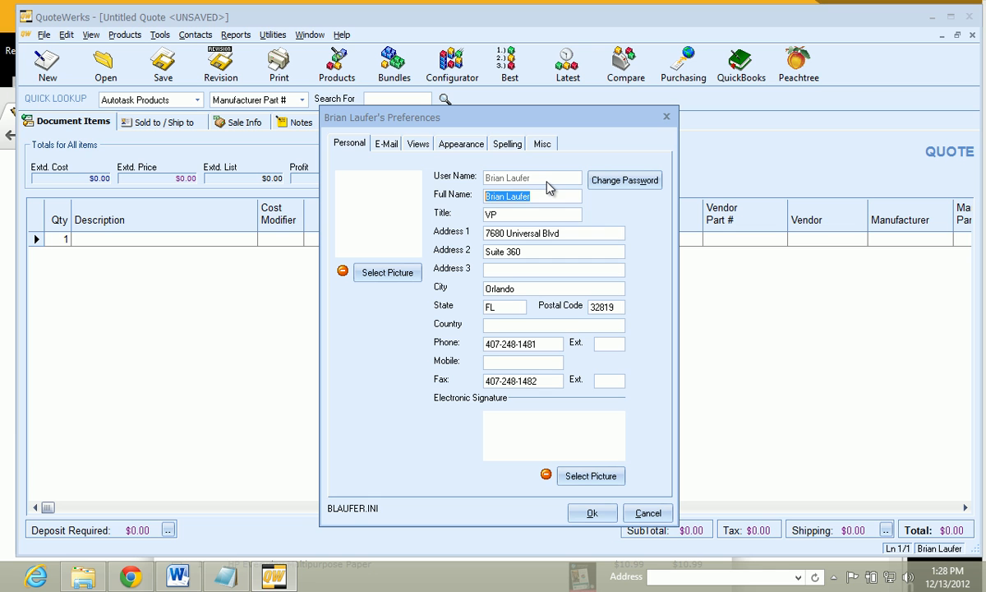
mouse_move(544, 175)
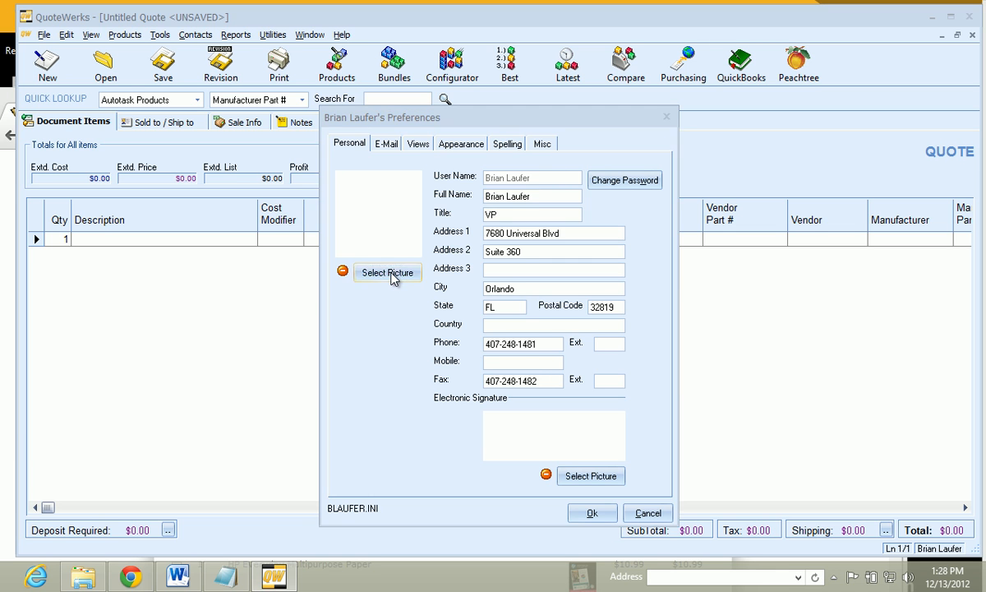
Add a sales rep photo and signature image, review e-mail settings, then save preferences.
click(388, 272)
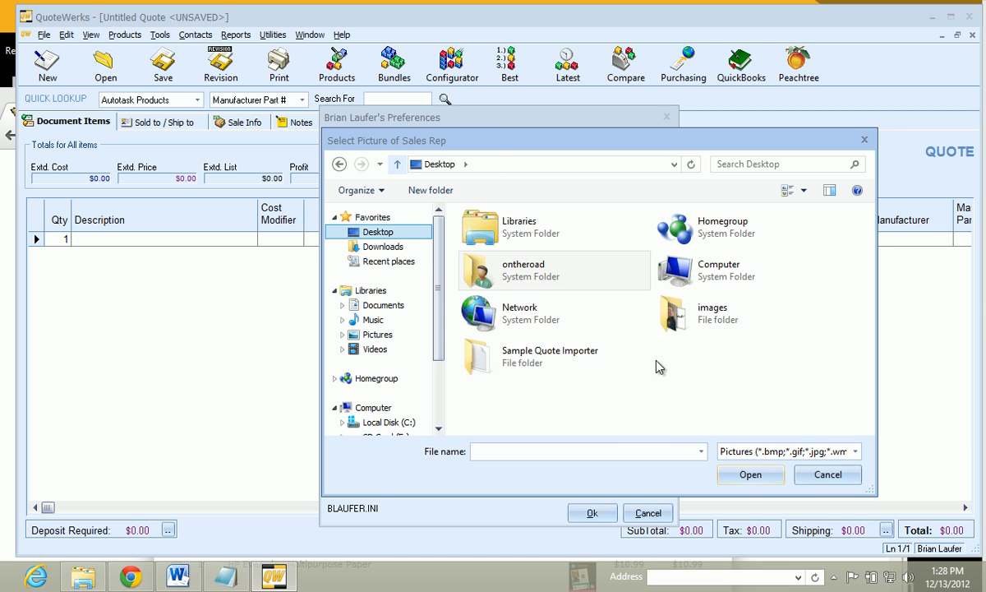
double_click(673, 314)
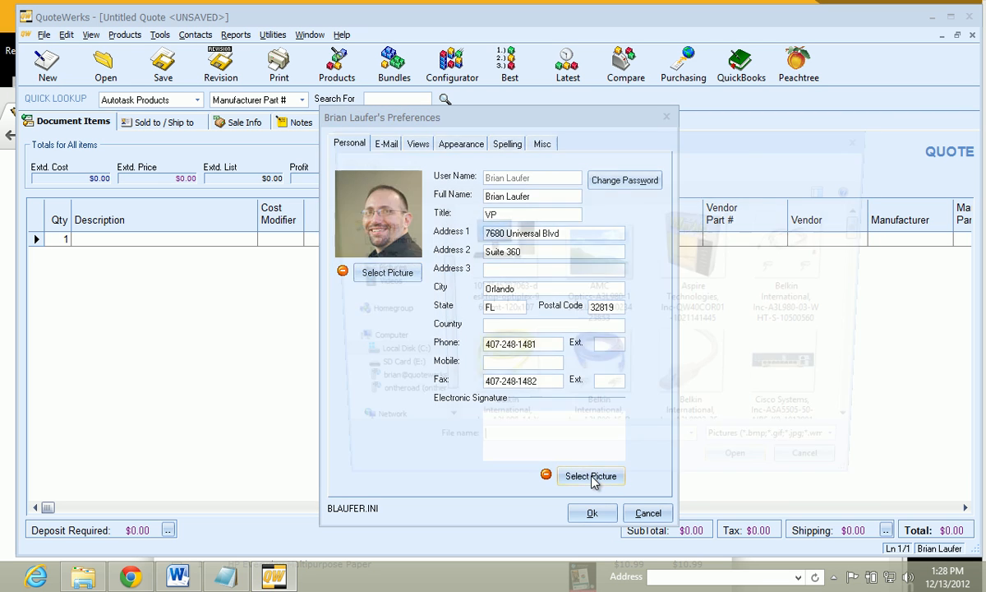
click(591, 476)
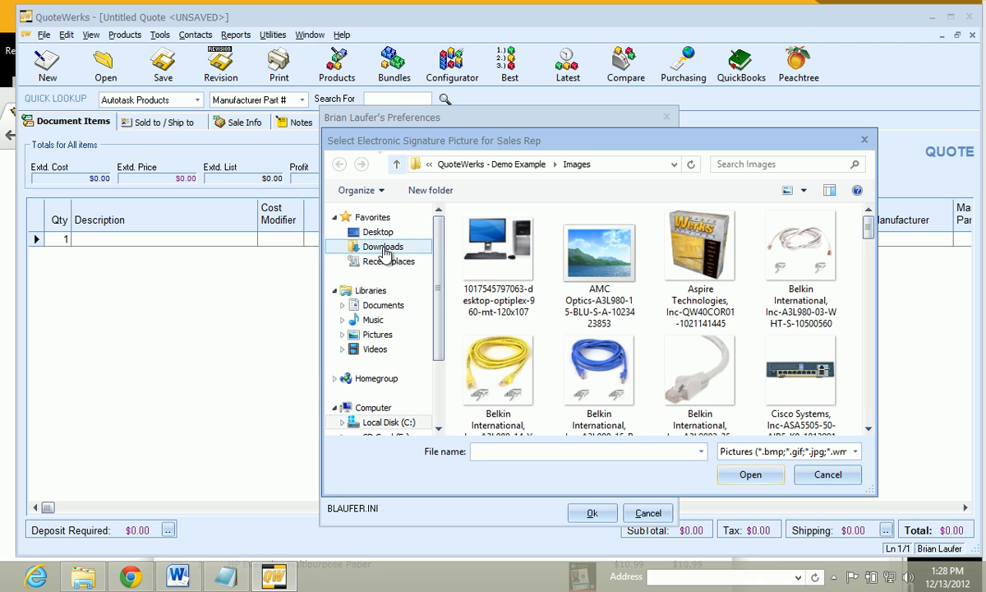
click(377, 231)
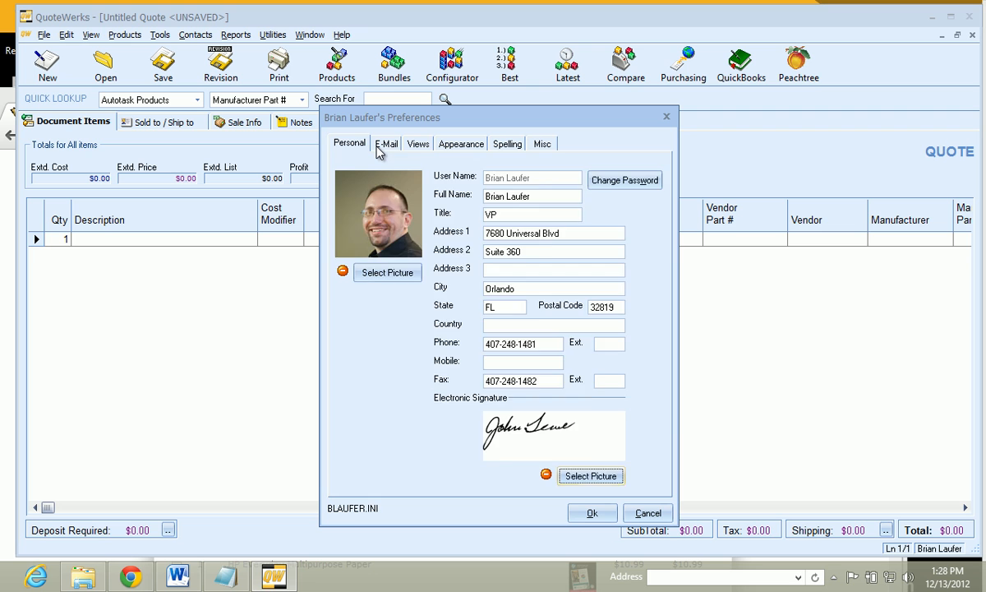
click(385, 143)
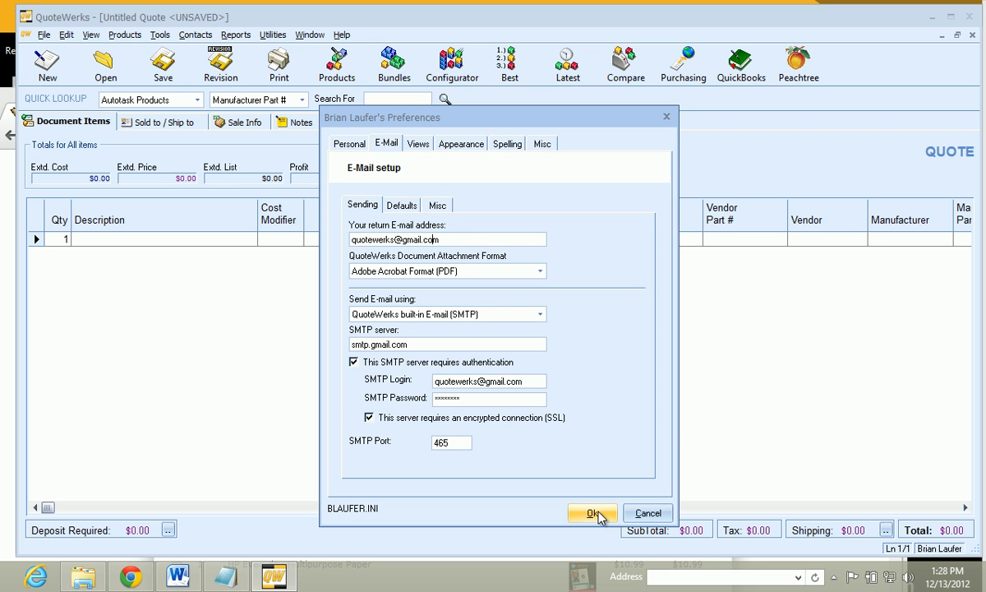
click(593, 512)
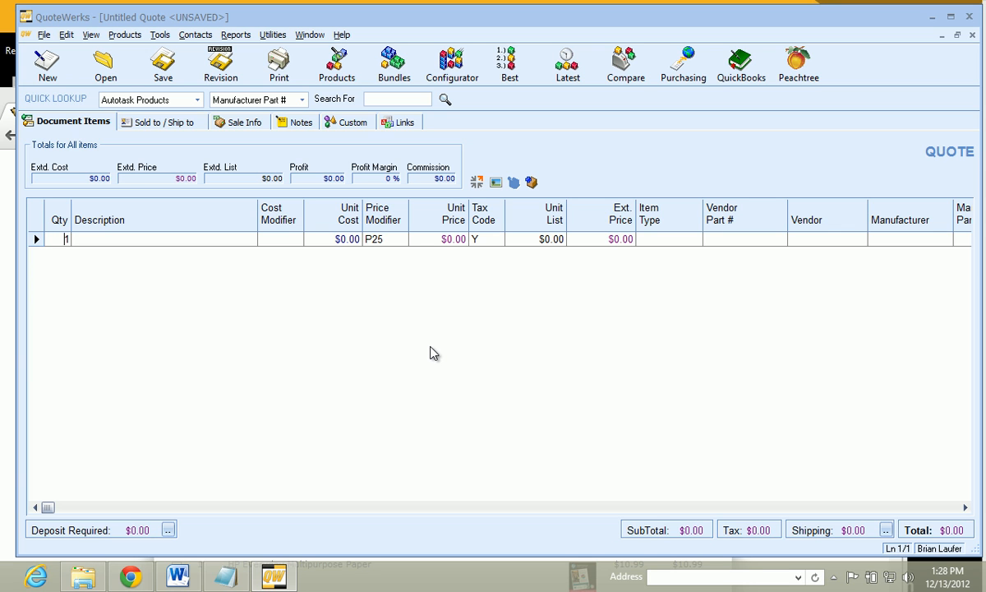
mouse_move(426, 265)
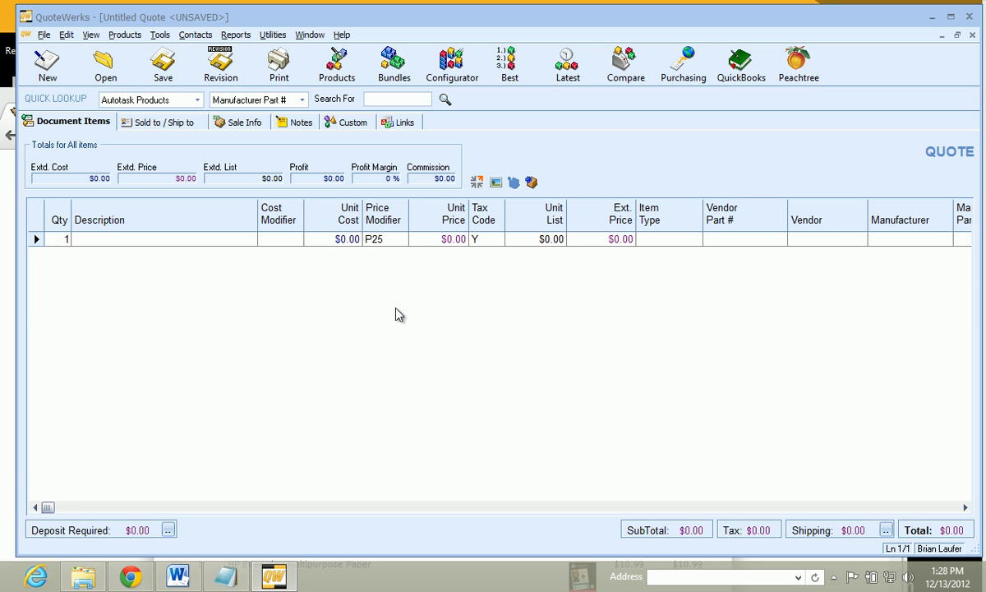
mouse_move(392, 322)
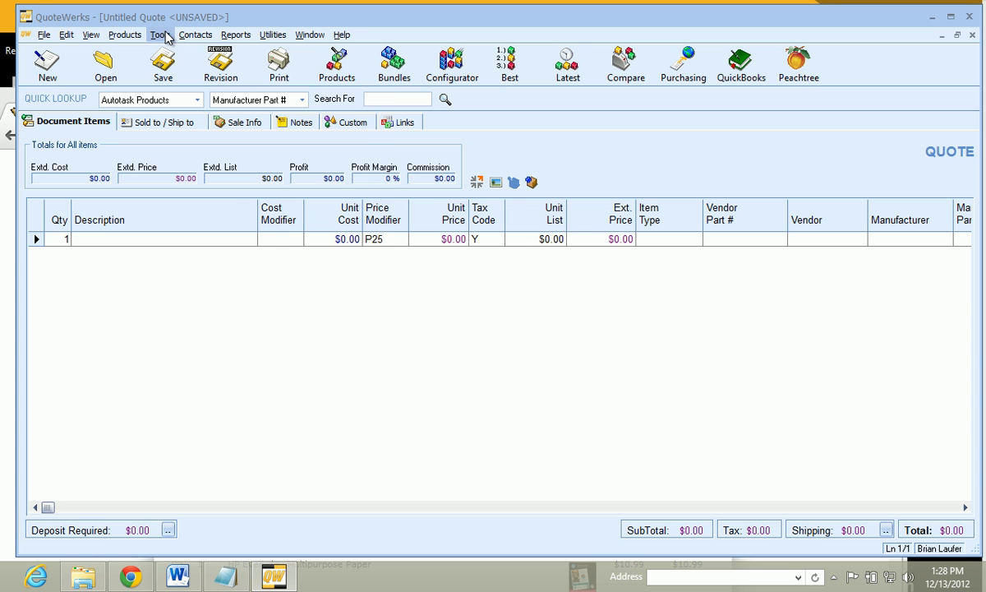
Open the Tools menu to reach the company-wide Options on the Documents tab.
click(159, 35)
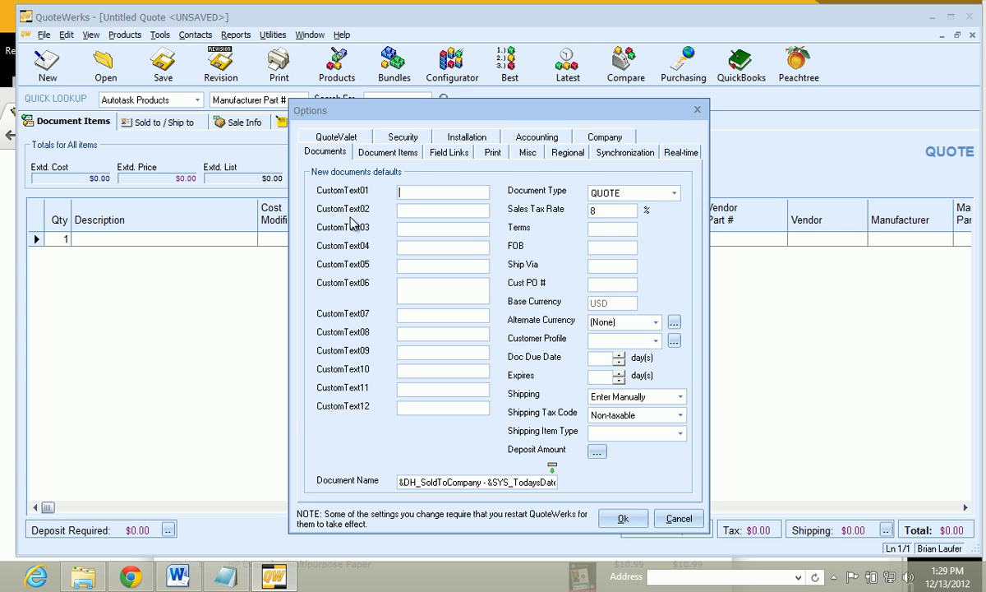
click(335, 152)
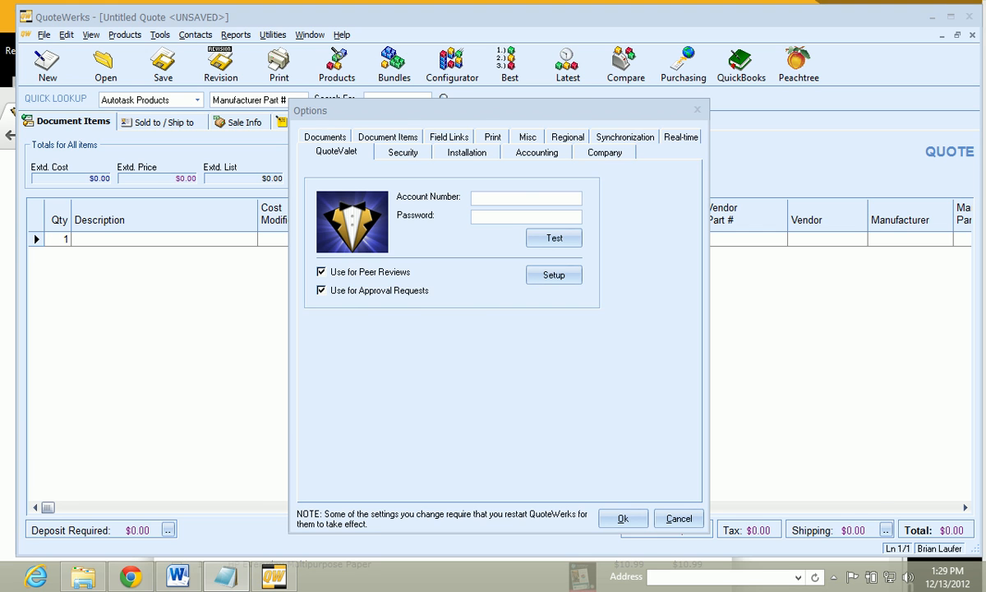
text(AspireBAL001)
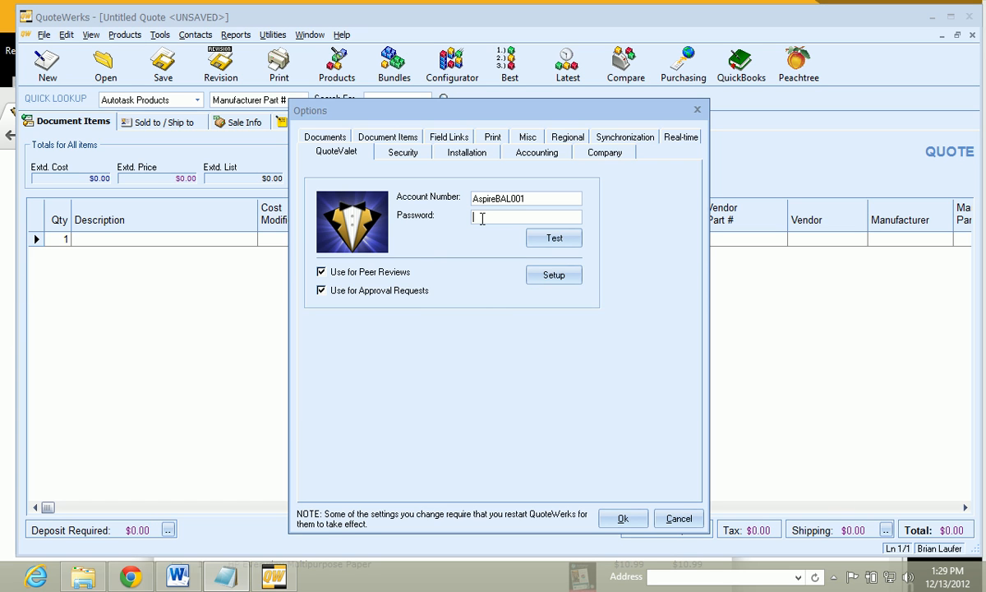
click(553, 238)
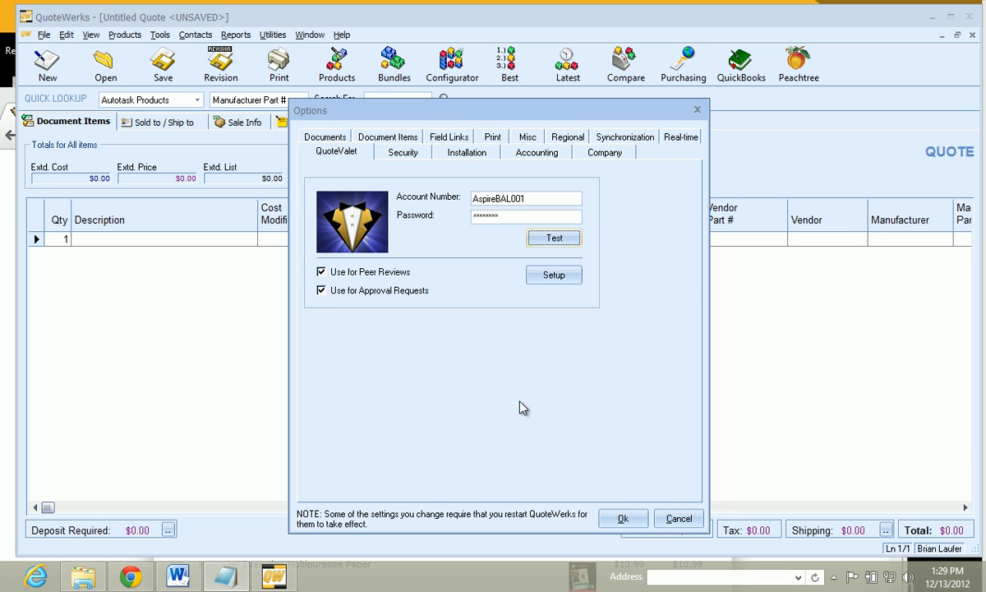
mouse_move(447, 275)
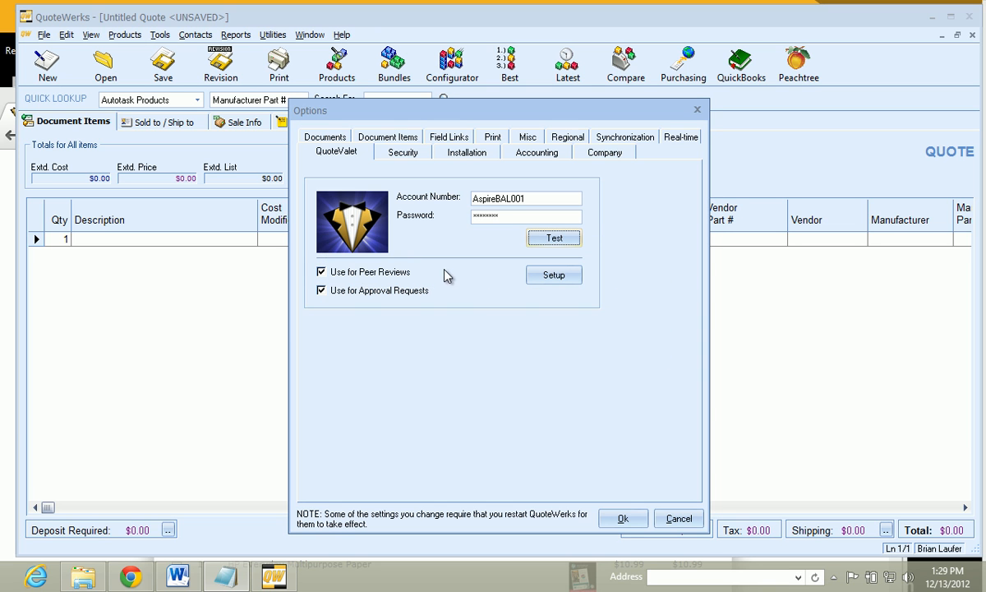
mouse_move(341, 283)
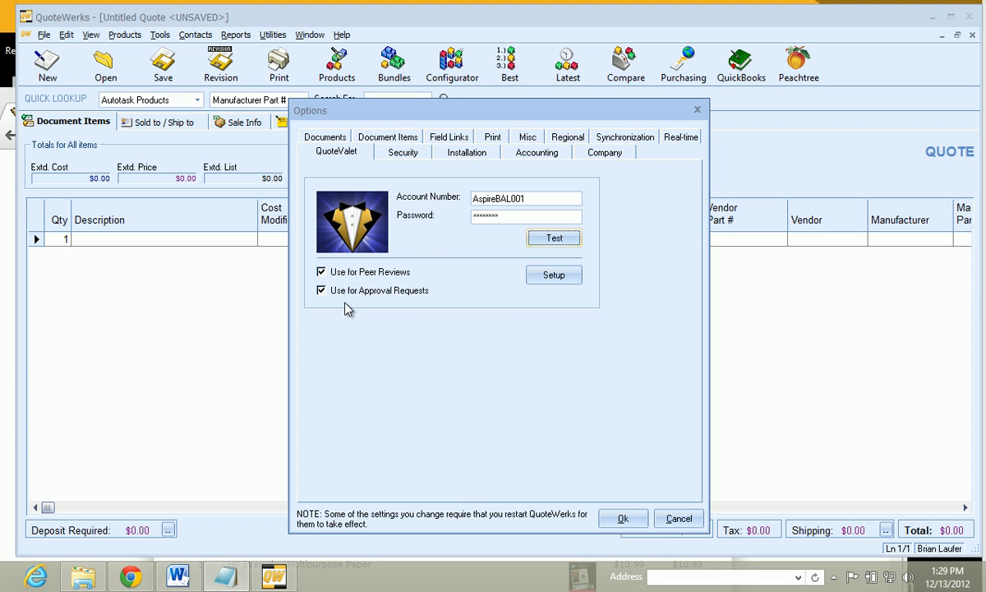
mouse_move(432, 305)
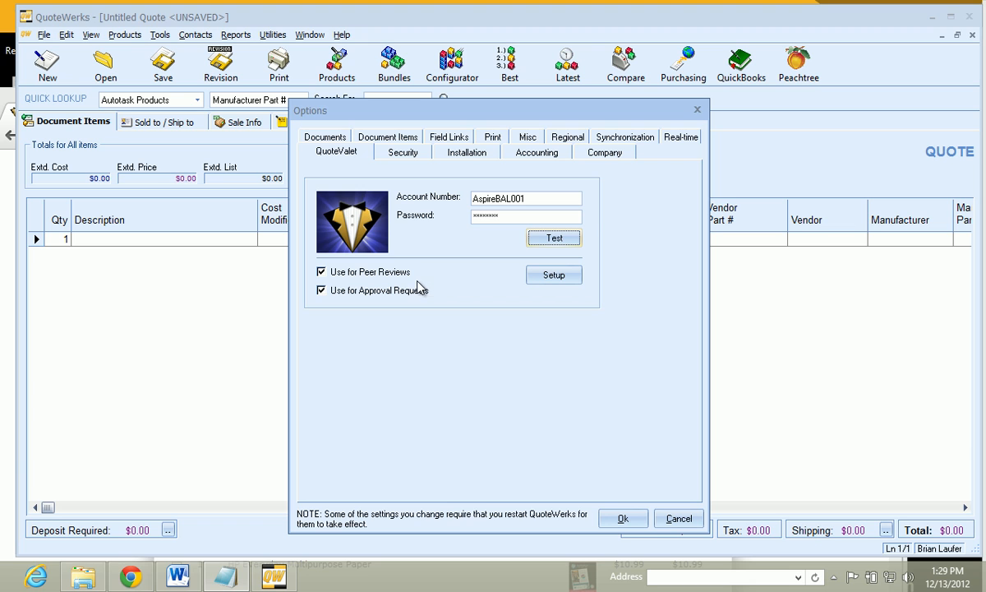
mouse_move(594, 300)
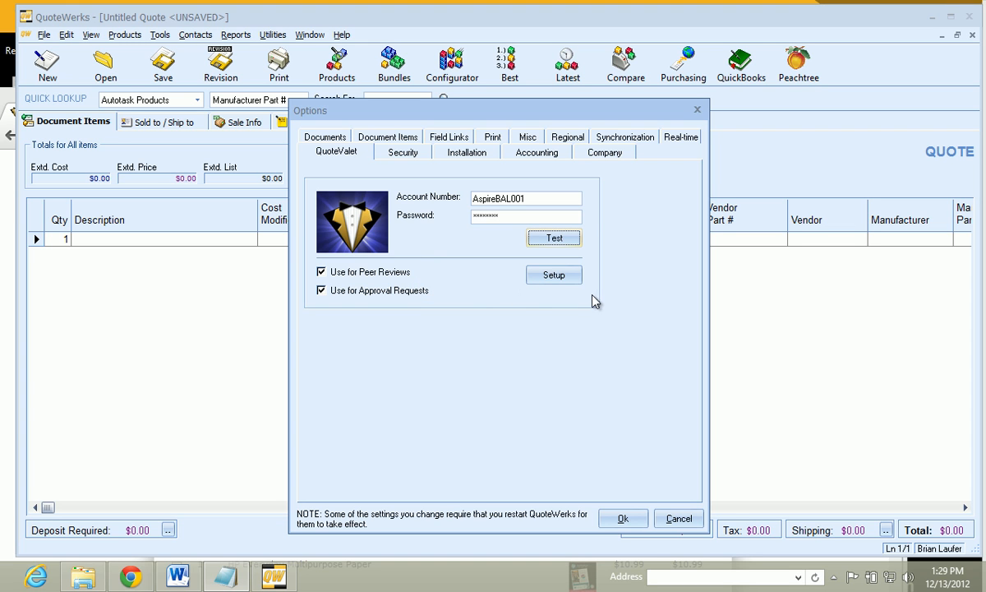
mouse_move(567, 298)
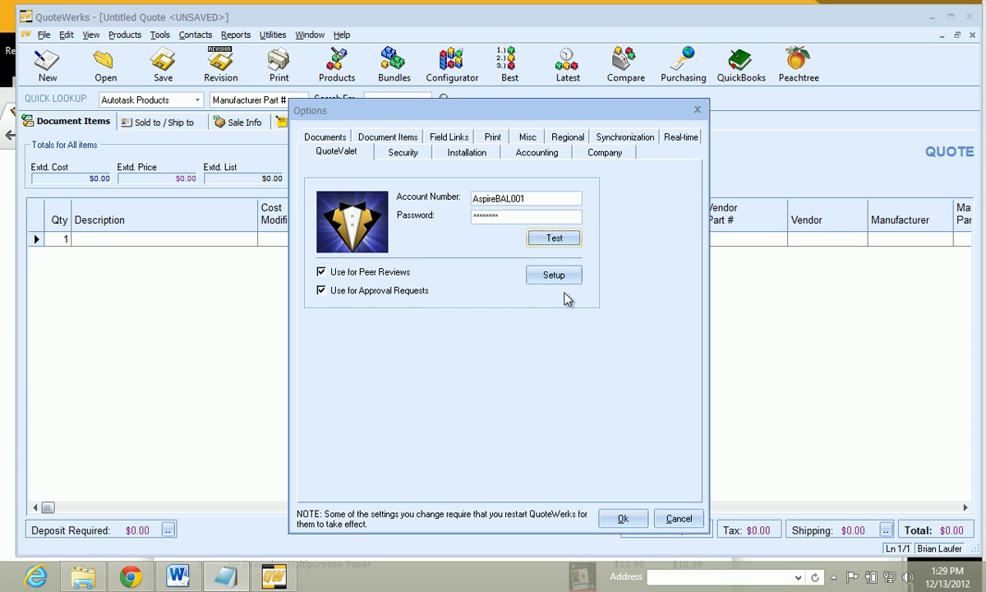
mouse_move(515, 285)
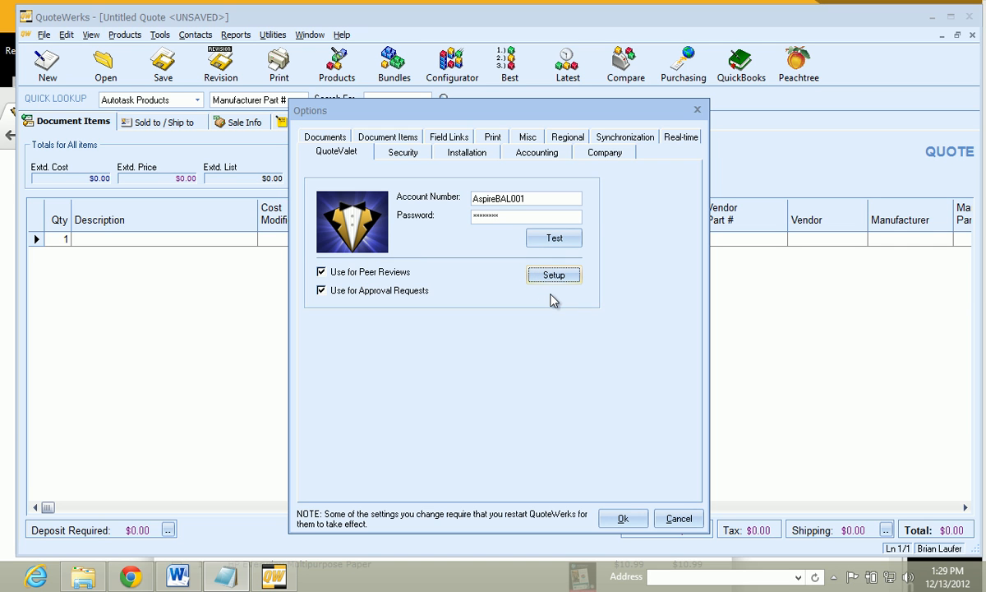
Open QuoteValet Setup and switch to its Quick Start letterhead logo page.
click(553, 274)
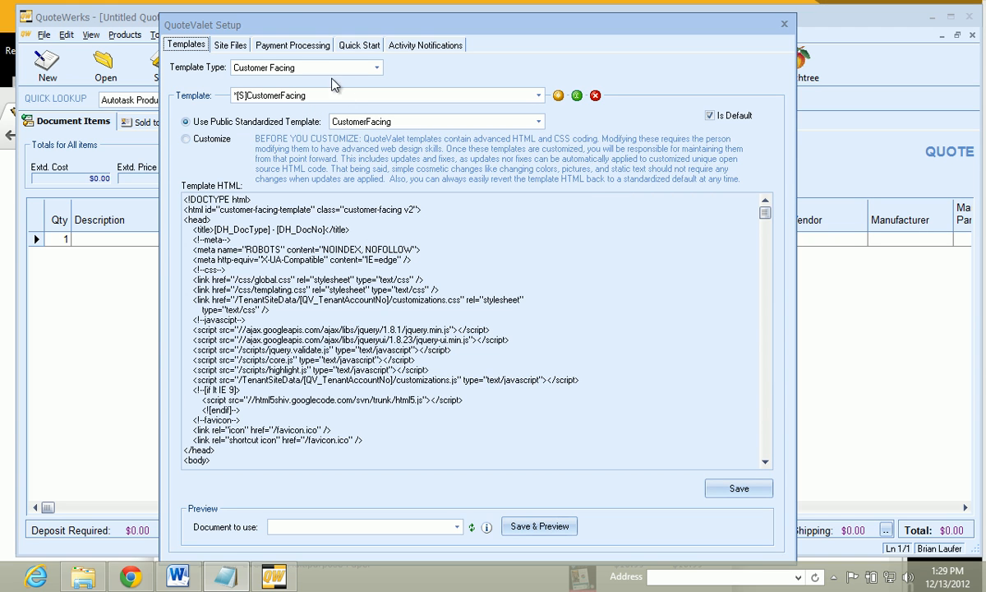
click(359, 45)
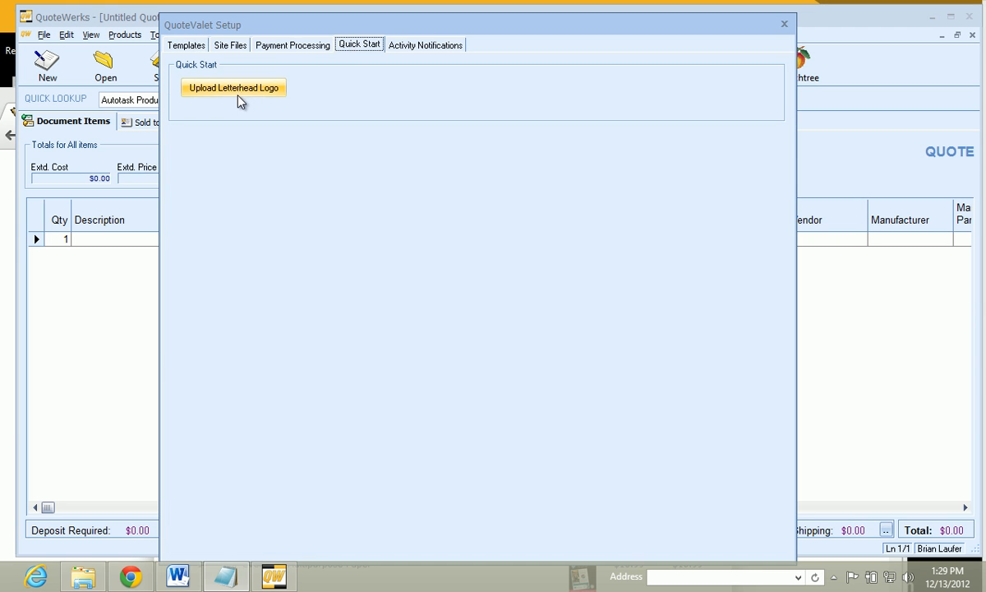
Upload the 35_COL2 image from the images folder as the letterhead logo and dismiss the confirmation.
click(233, 88)
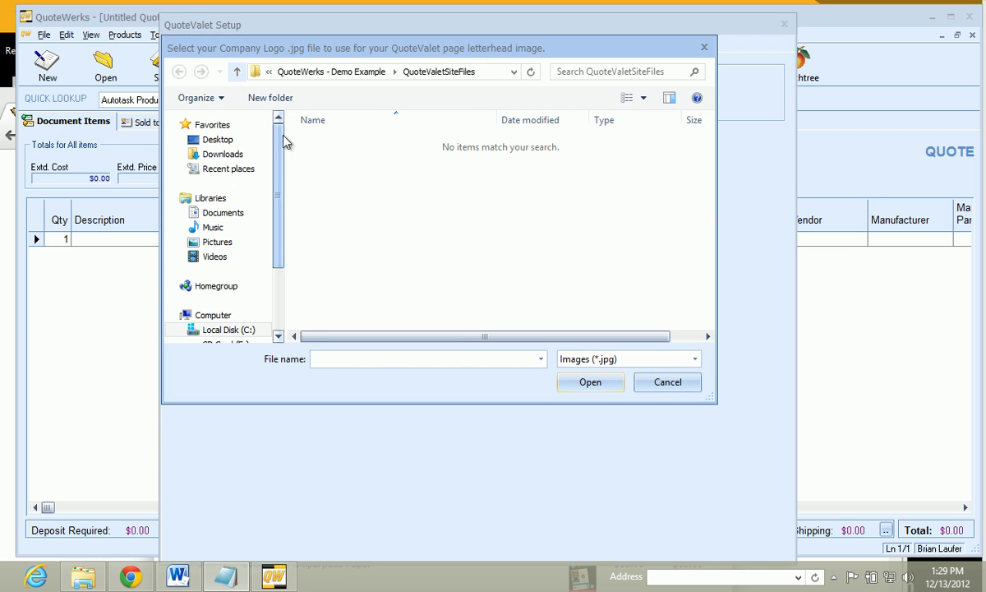
click(218, 138)
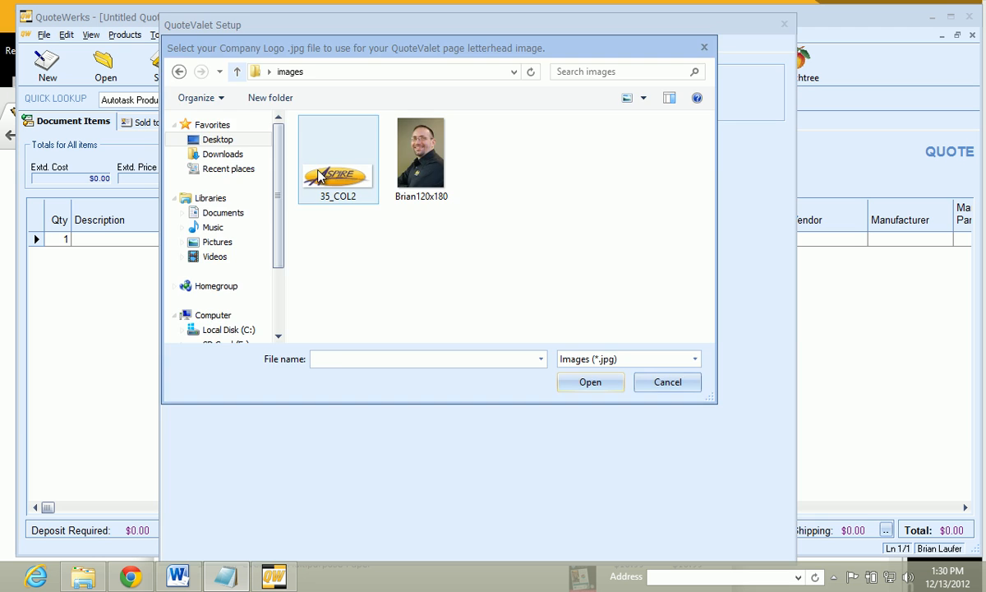
click(591, 382)
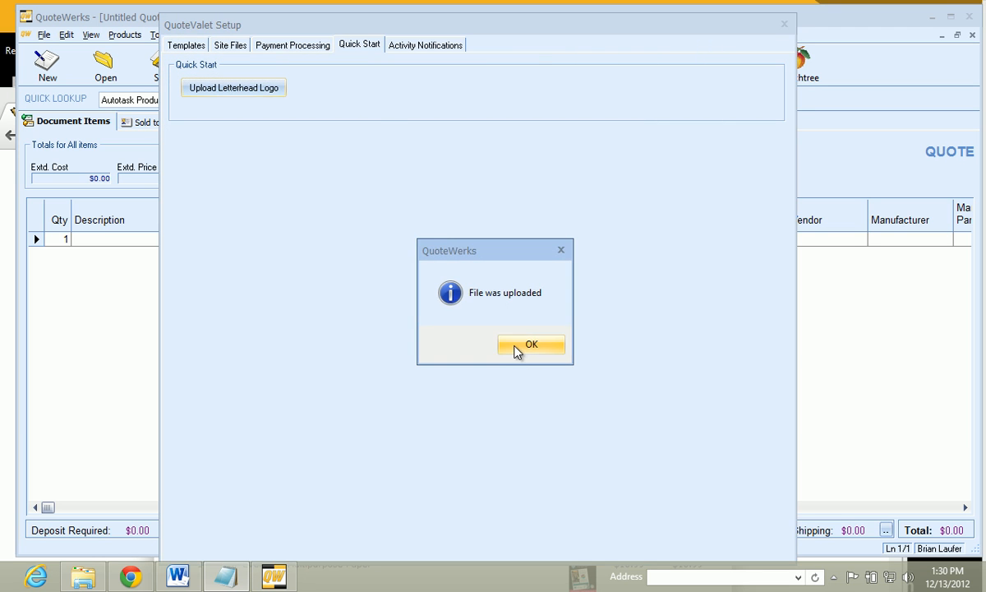
click(531, 344)
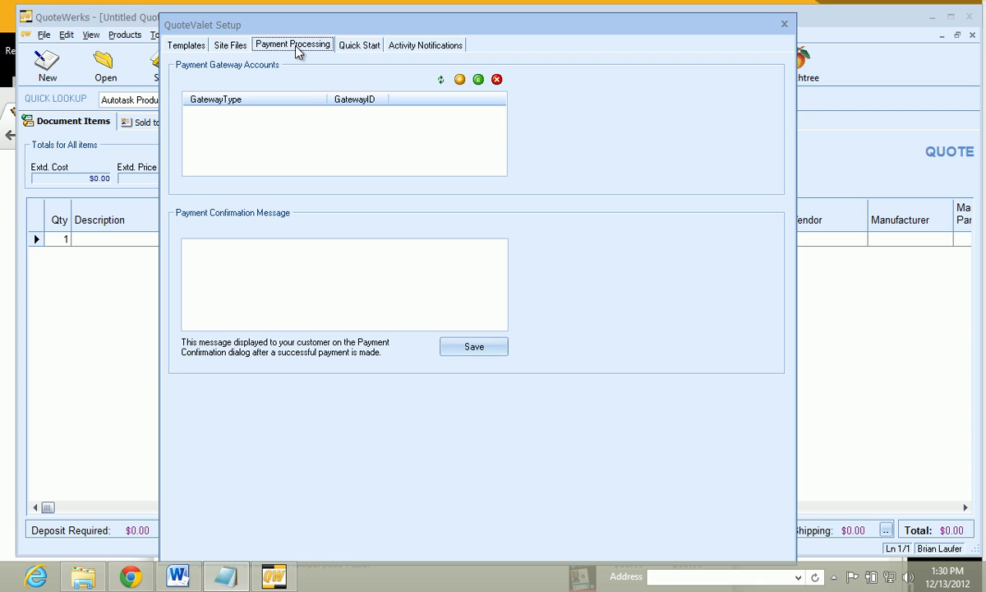
mouse_move(364, 147)
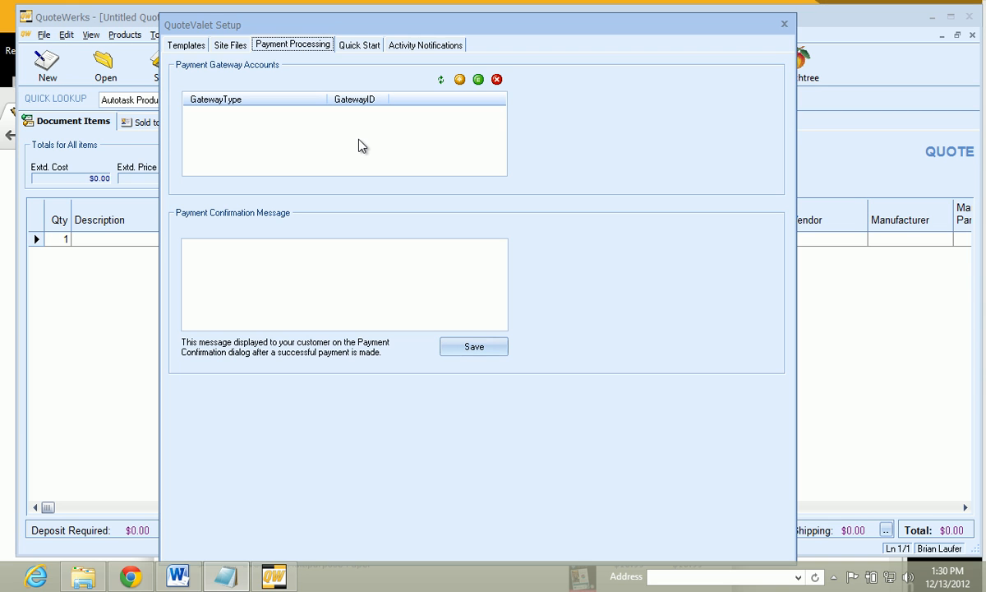
mouse_move(397, 174)
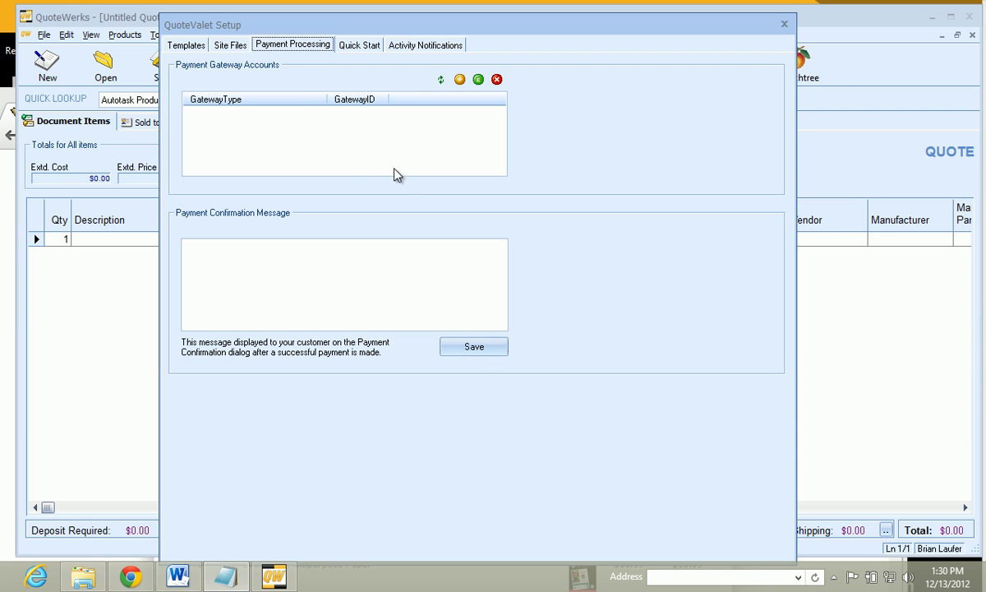
mouse_move(418, 162)
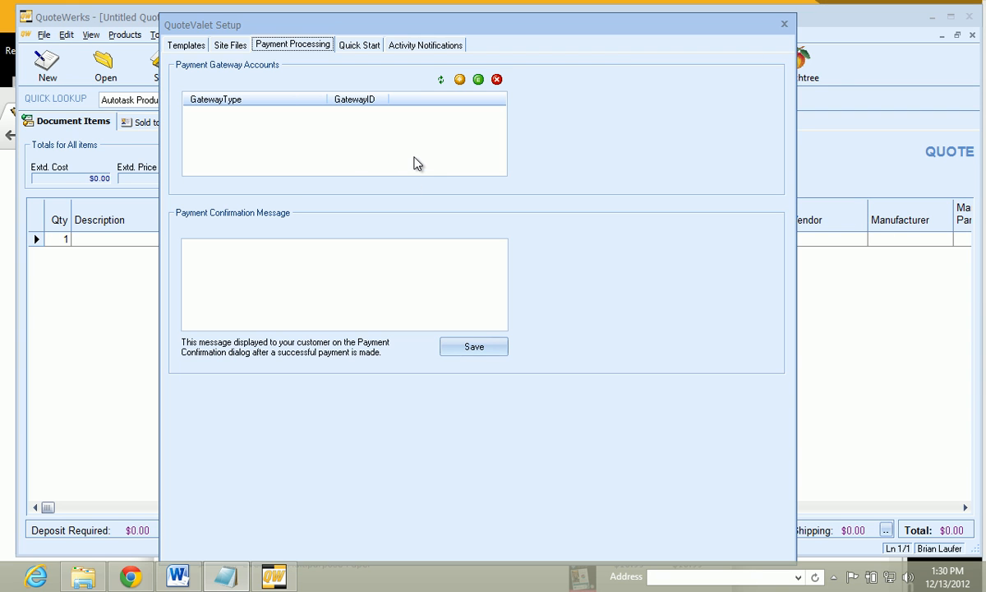
mouse_move(422, 155)
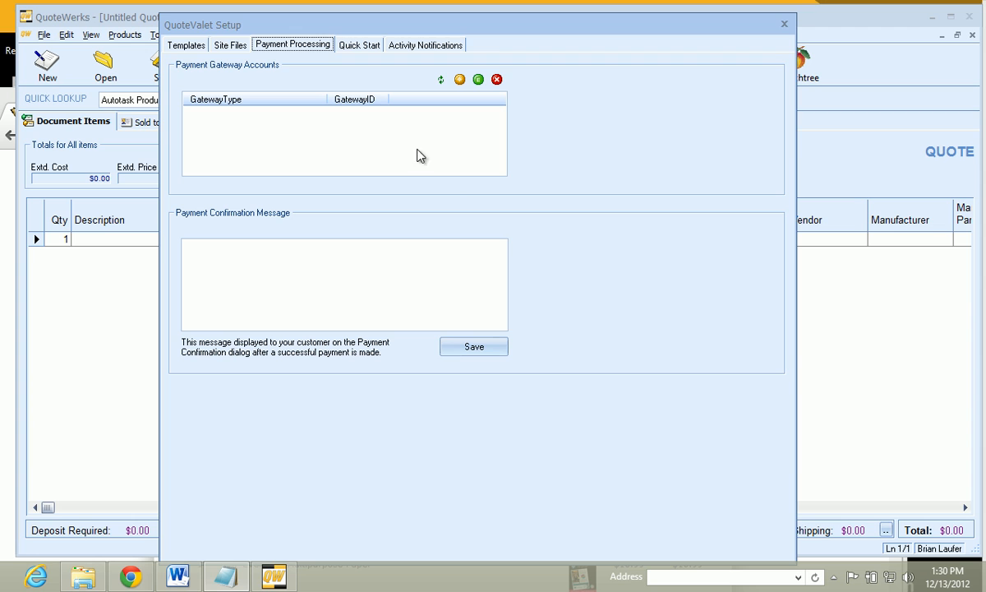
mouse_move(546, 249)
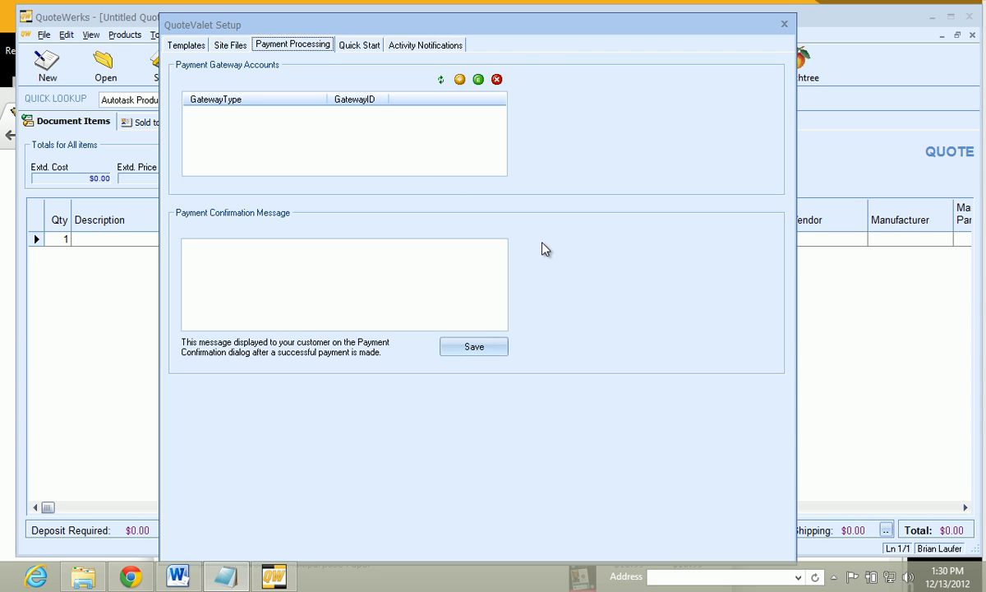
mouse_move(617, 203)
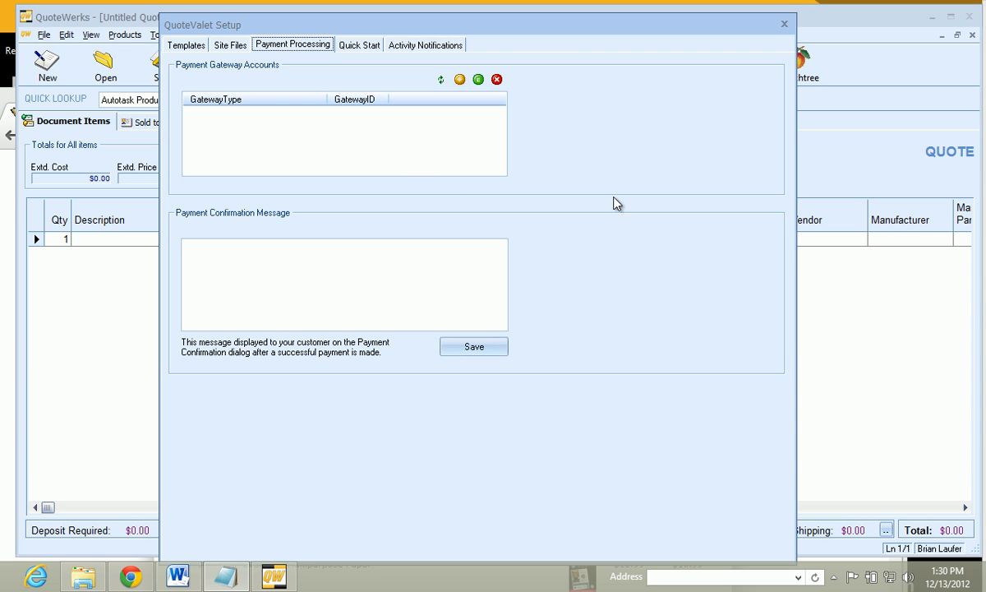
mouse_move(698, 261)
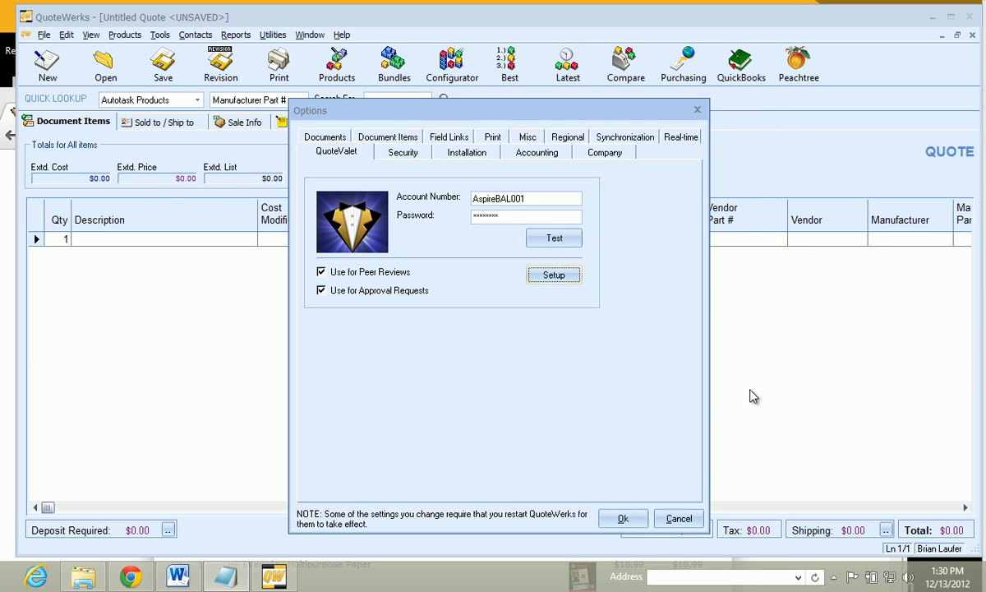
Save Options with OK and set Joes Brewing Company as the sold-to and ship-to contact.
click(623, 518)
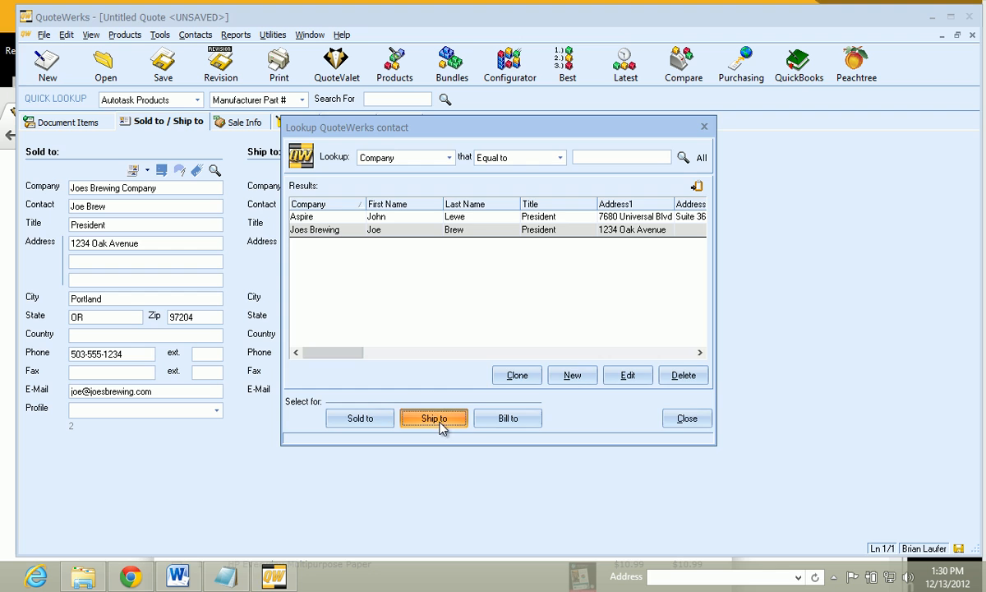
click(435, 418)
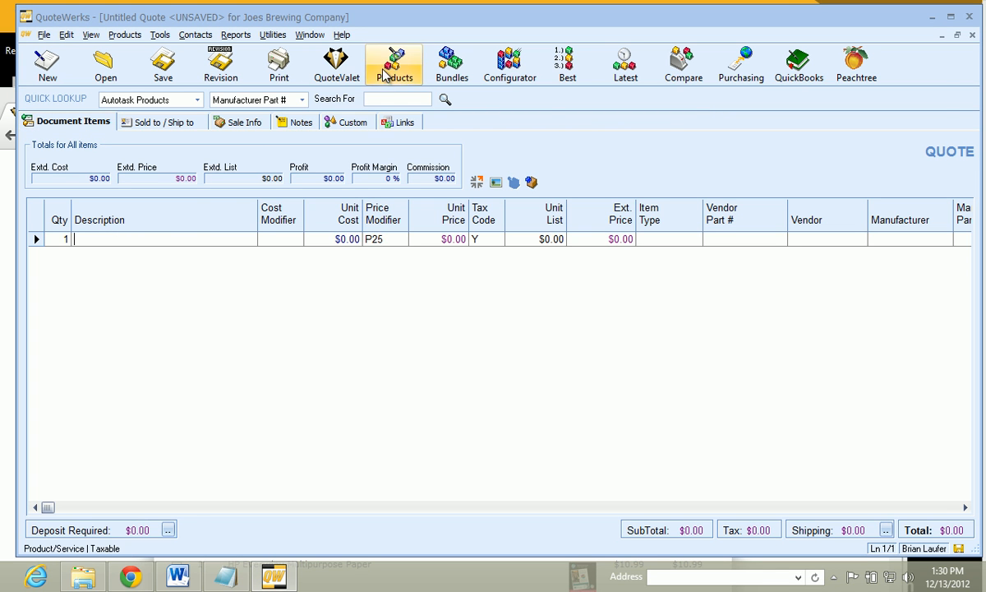
Look up the saved CC421A#AAZ printer part in Product Lookup.
click(393, 64)
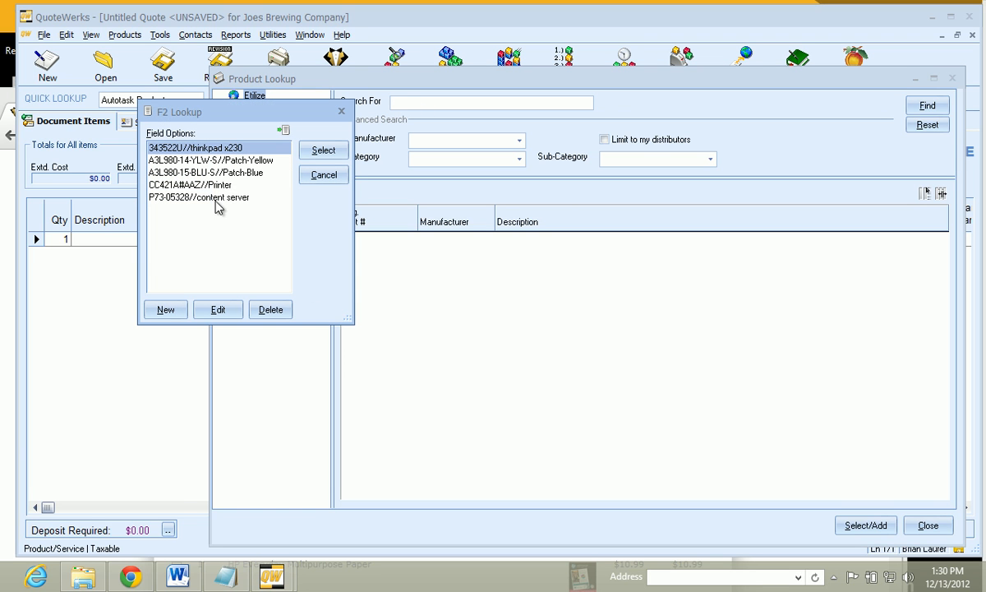
click(209, 185)
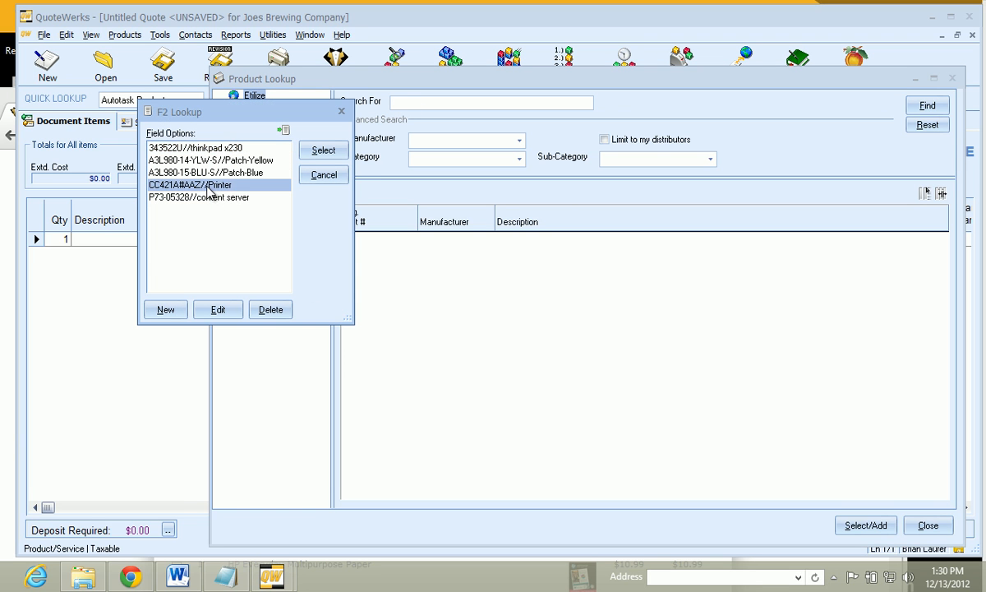
click(323, 150)
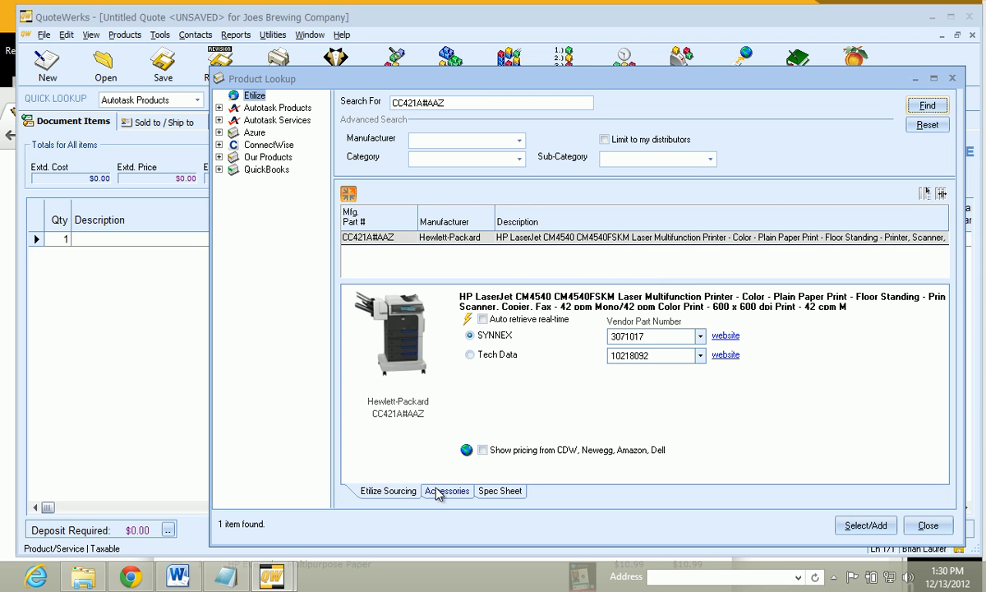
click(469, 334)
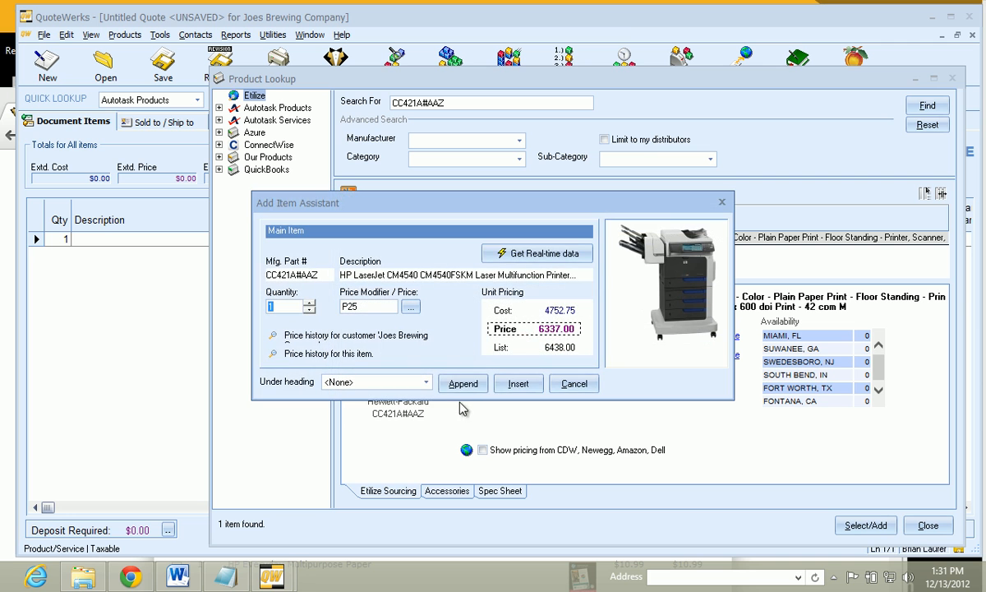
click(462, 383)
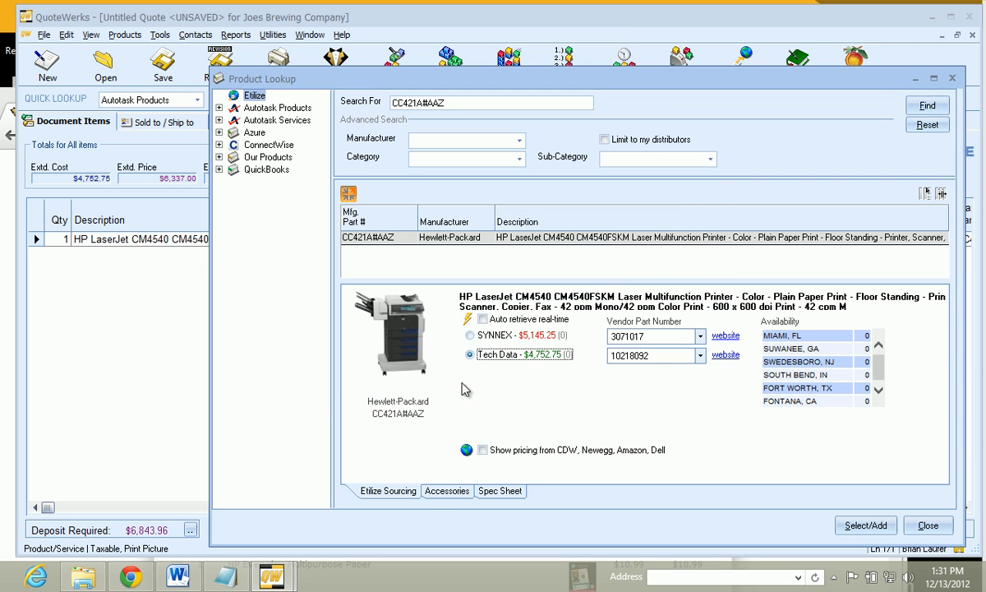
Add the HP 3-bin Stapling Mailbox and HP Transfer Kit from the printer's accessories.
click(446, 490)
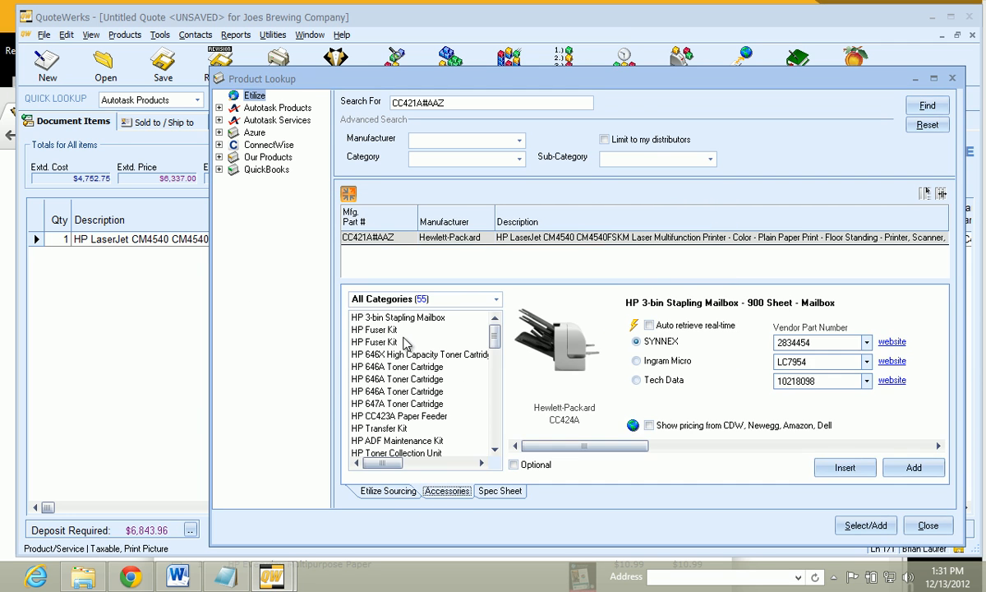
click(398, 317)
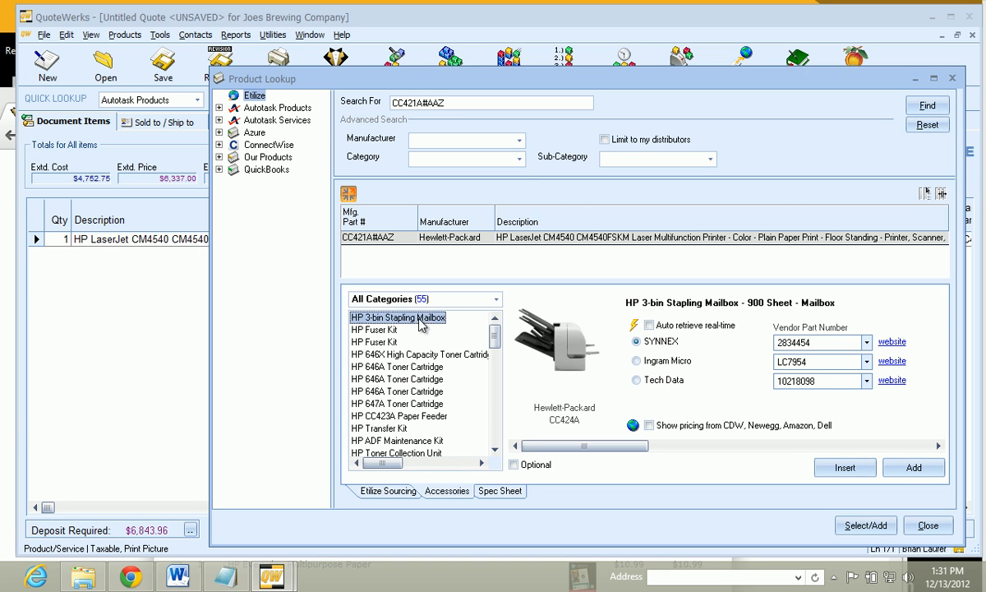
click(634, 324)
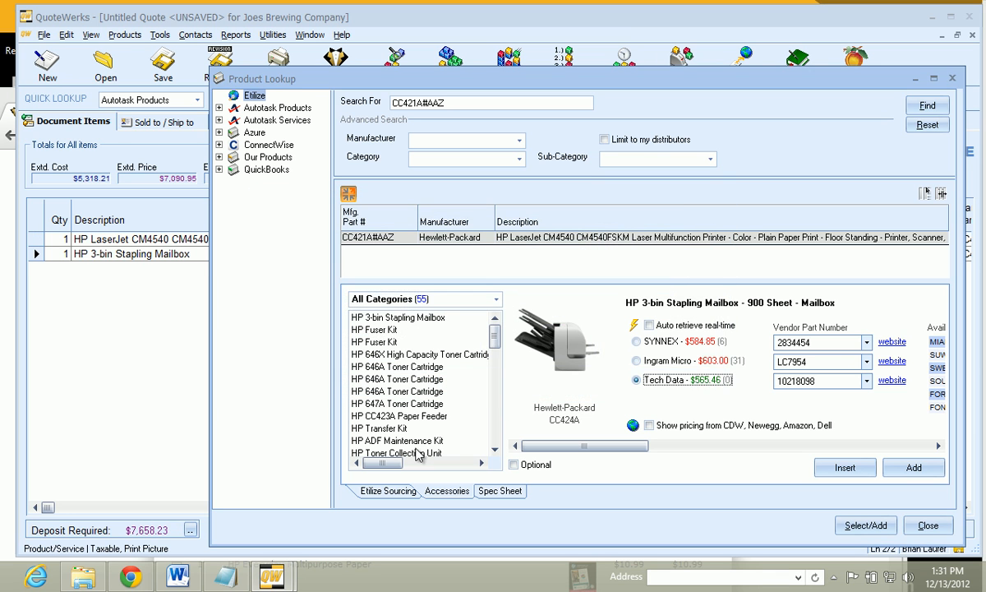
click(379, 427)
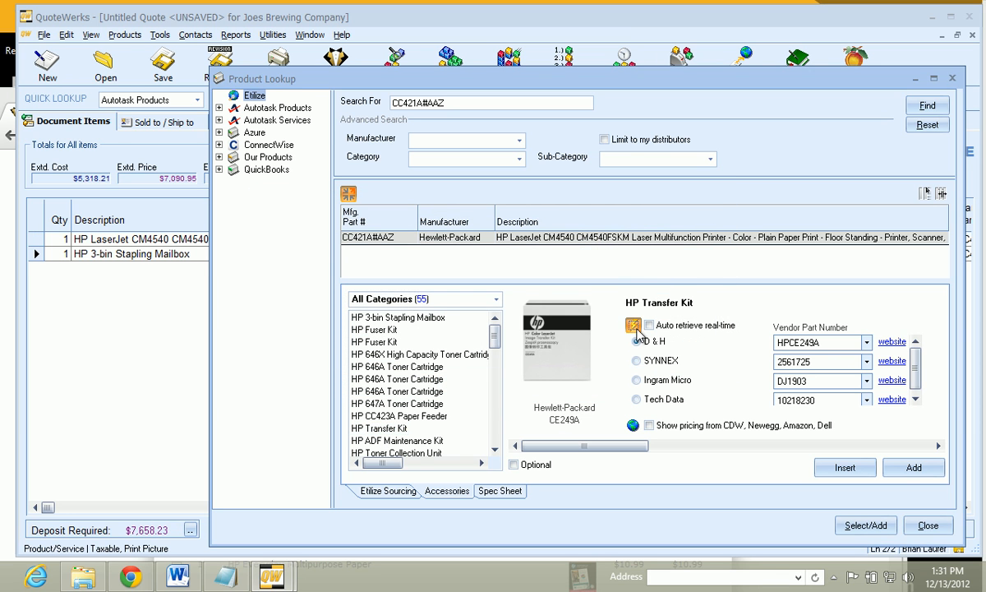
click(635, 325)
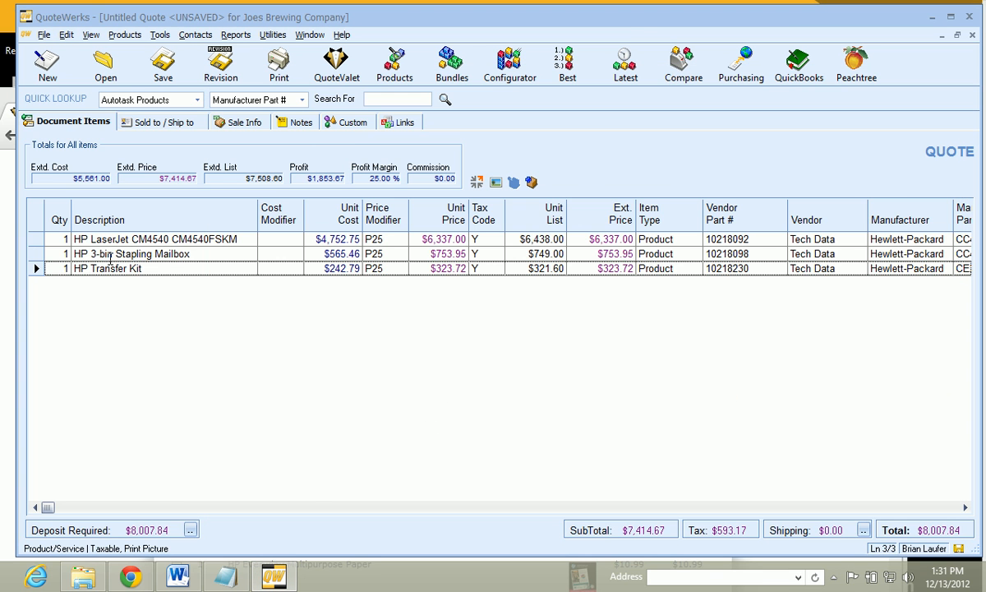
Insert a heading line 'Optional' above the stapling mailbox line.
right_click(131, 253)
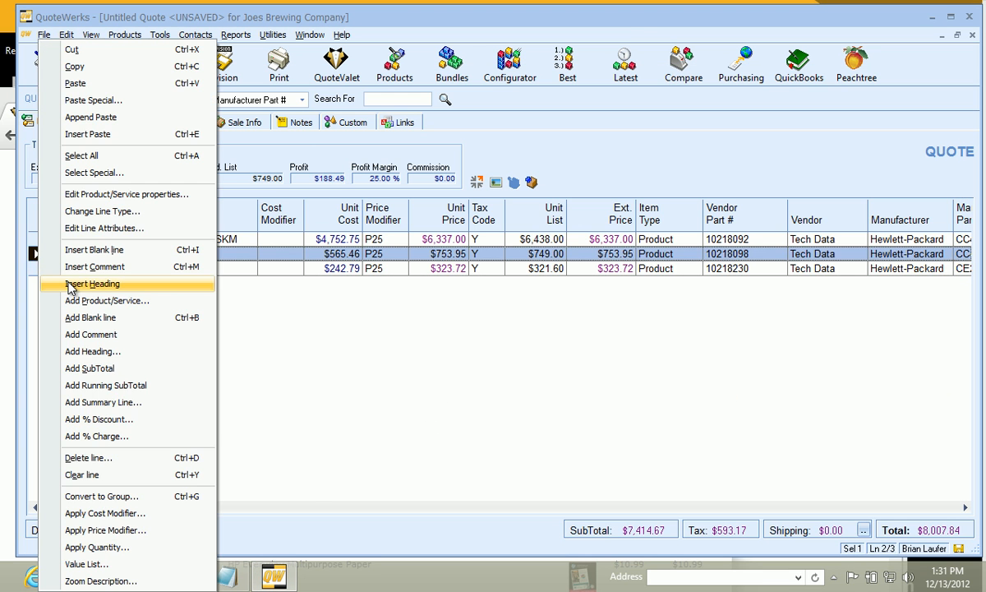
click(92, 284)
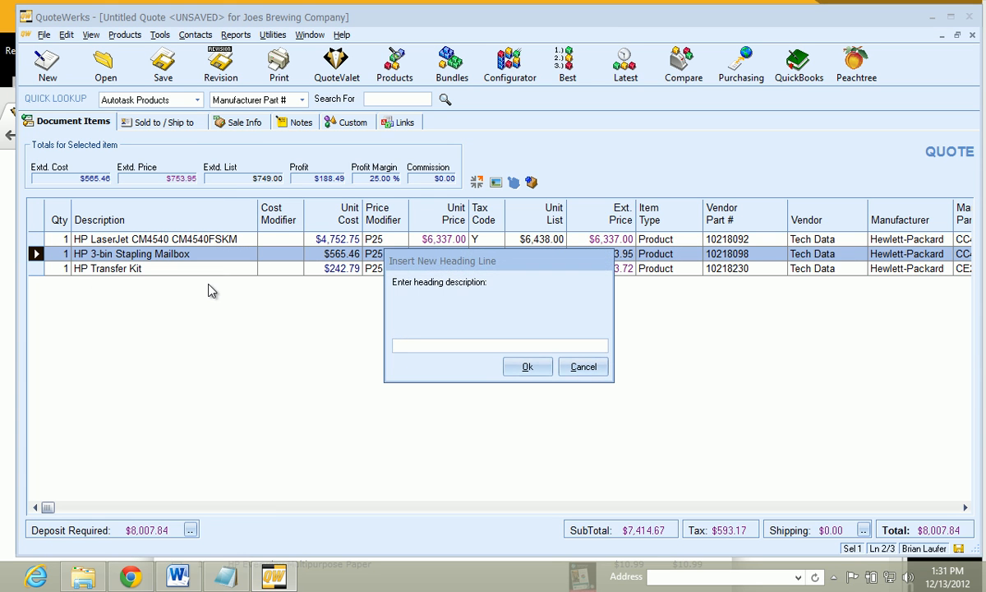
text(Optional)
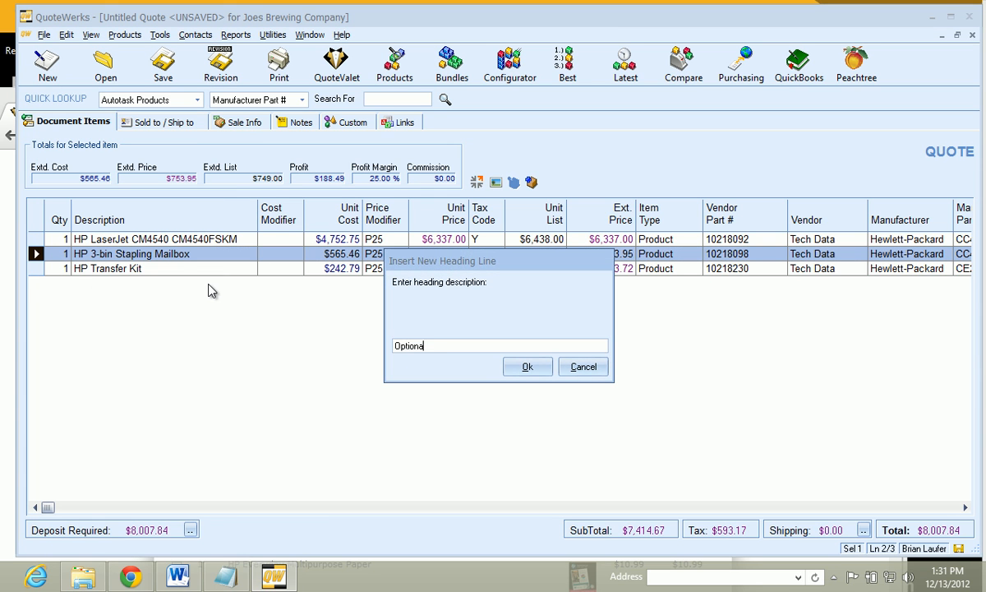
click(527, 366)
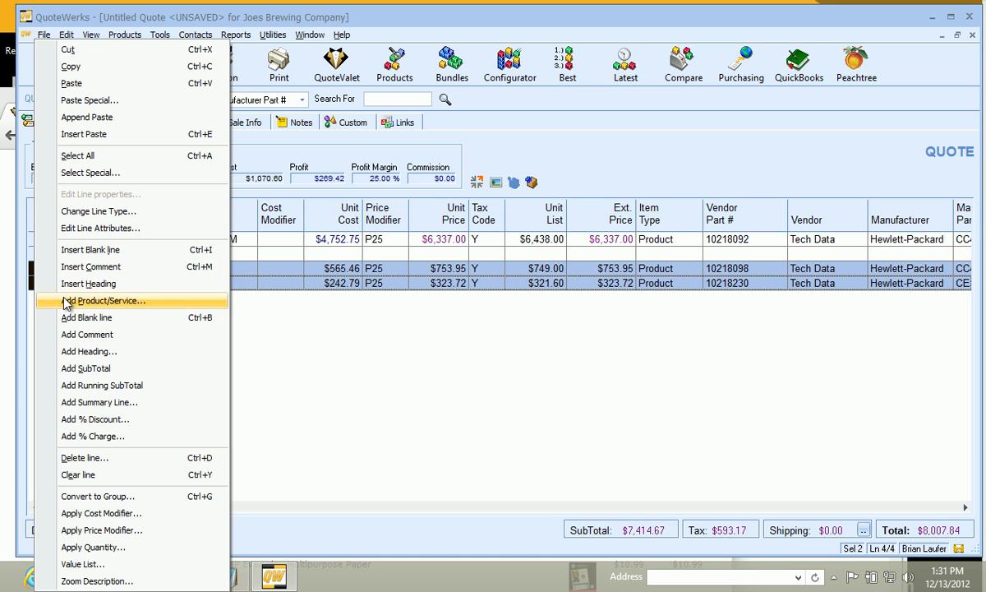
Set Is Optional to Yes on both accessory lines via Edit Line Attributes.
click(100, 227)
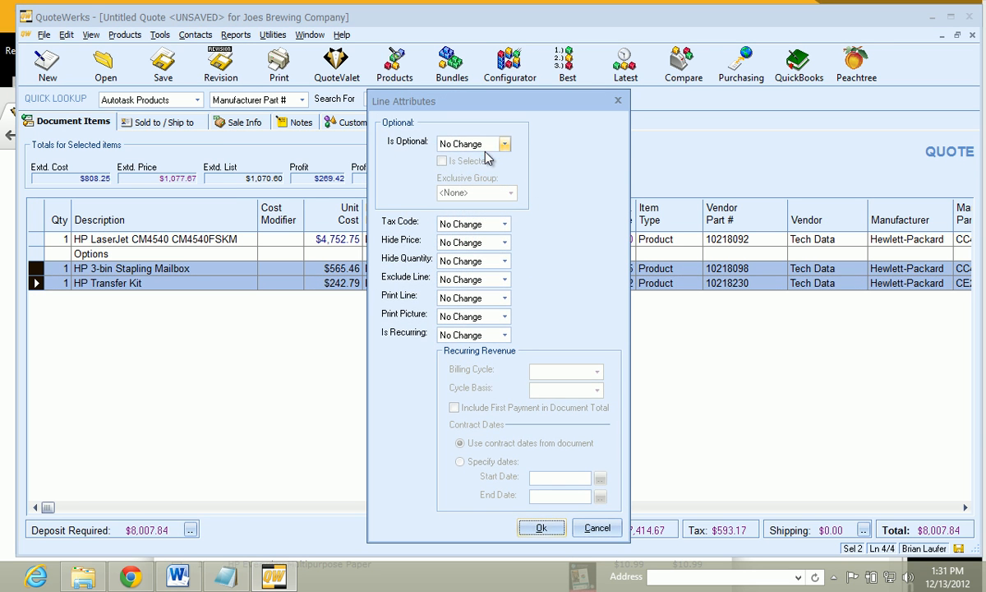
click(503, 144)
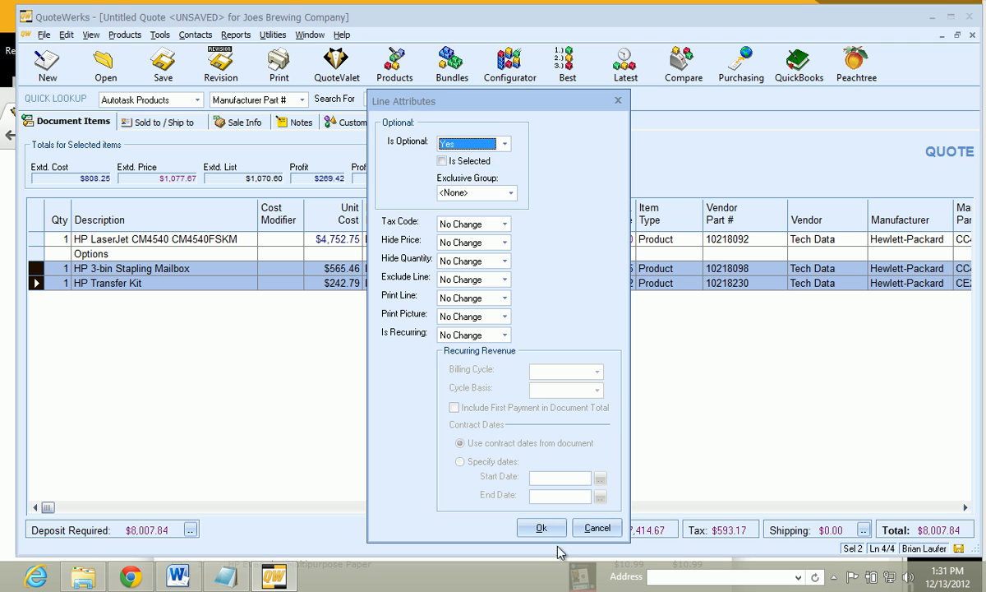
click(541, 527)
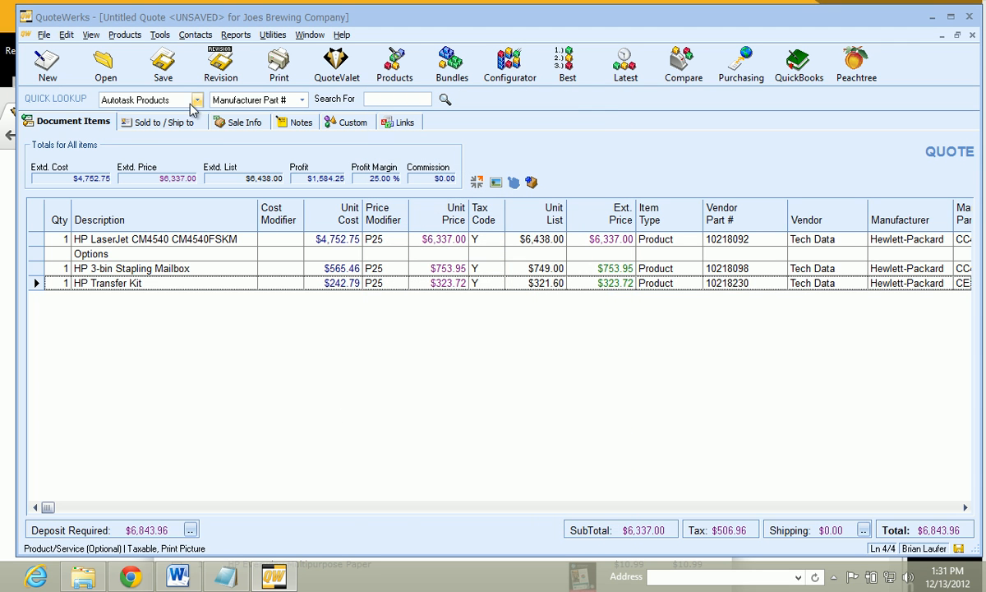
Save the quote under the name 'Printer with Options' as document FLAQ2088.
click(163, 64)
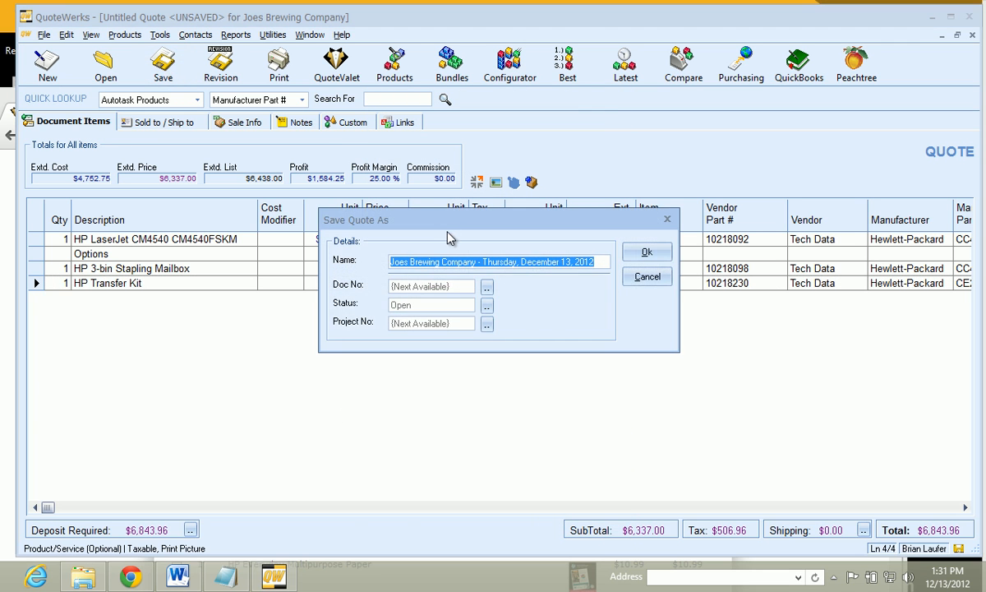
text(Printer with Option)
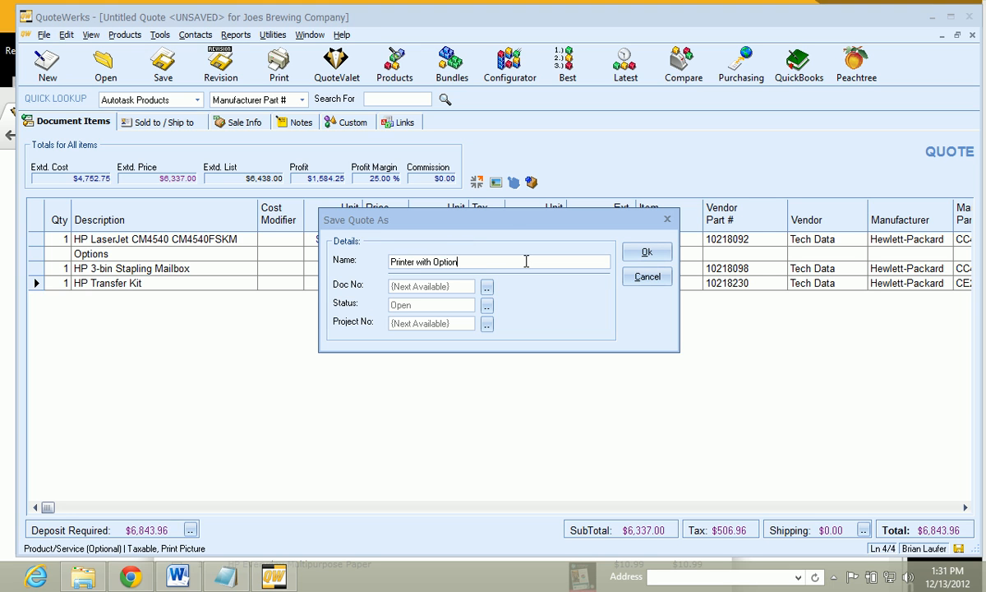
click(647, 251)
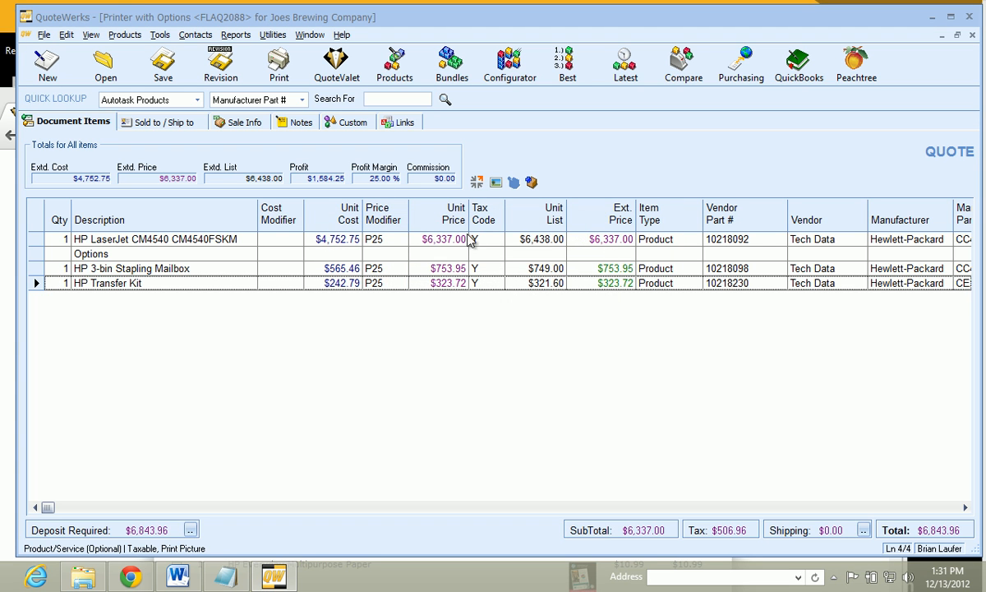
Upload quote FLAQ2088 to QuoteValet with CustomerFacing and Auto Preview enabled.
click(278, 64)
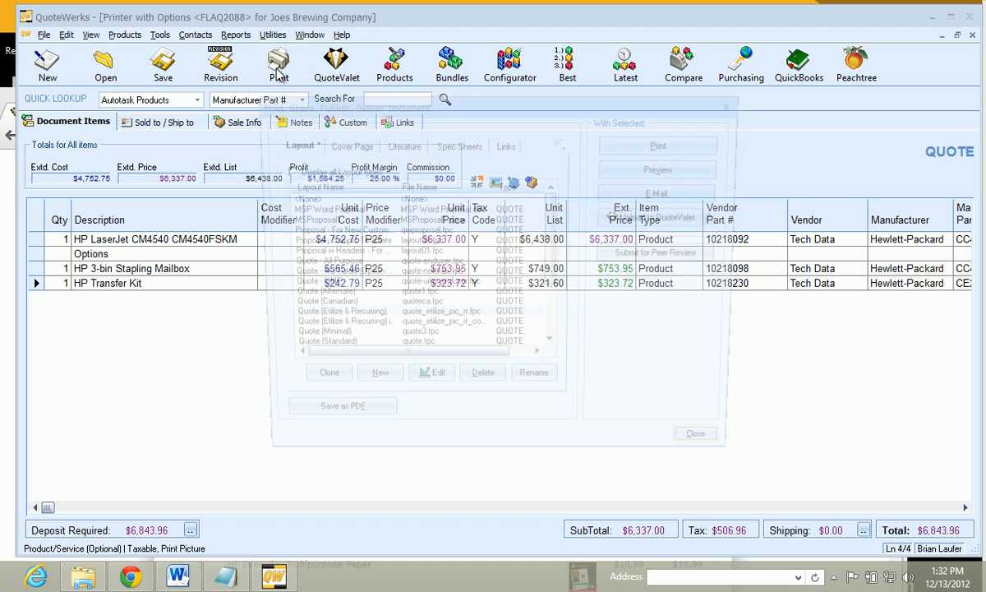
click(278, 64)
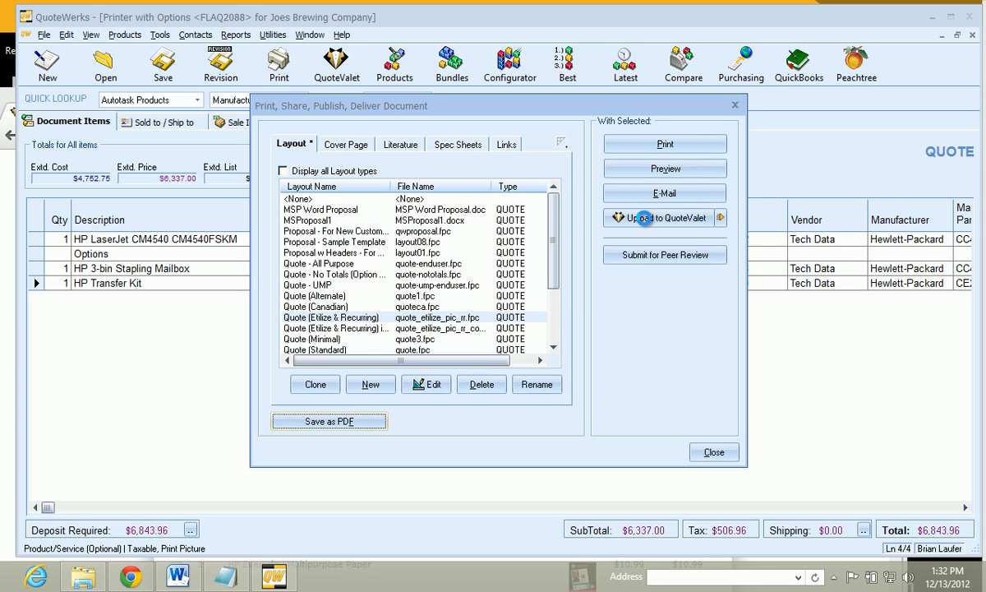
click(662, 218)
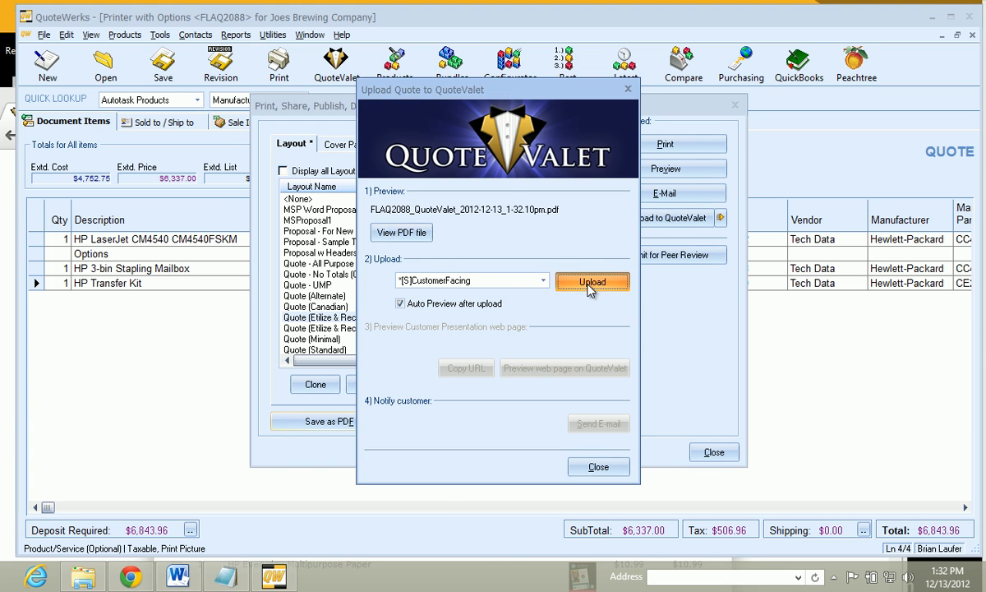
click(592, 282)
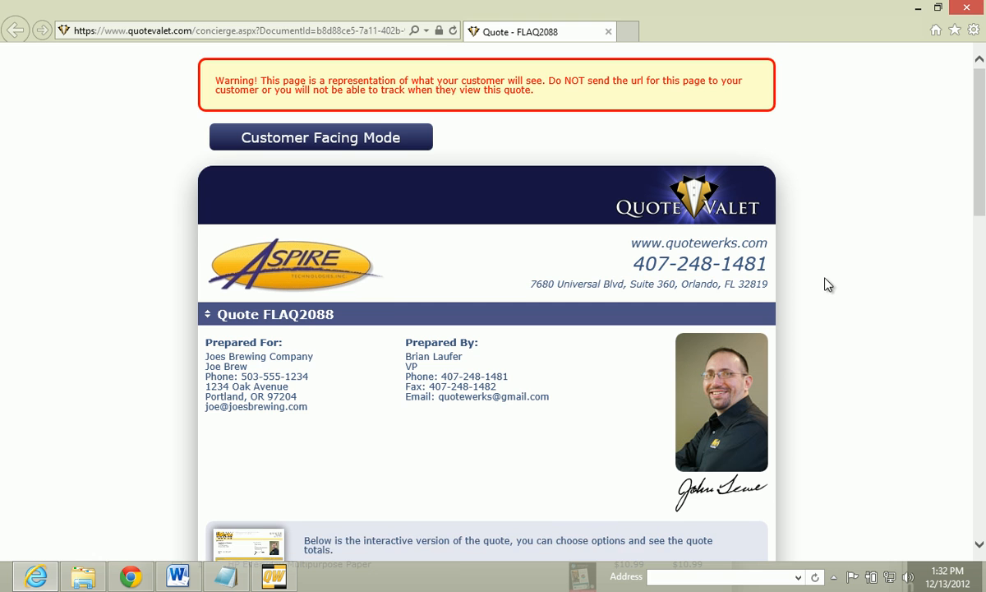
Scroll the QuoteValet preview to check line items, the two optional accessories, and the $6,843.96 total.
scroll(down, 3)
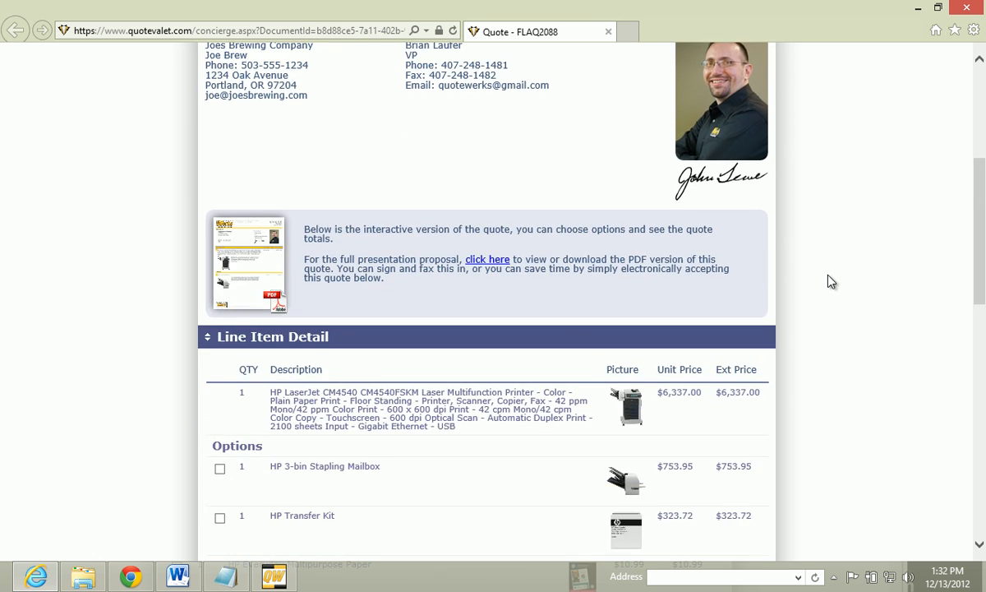
scroll(down, 3)
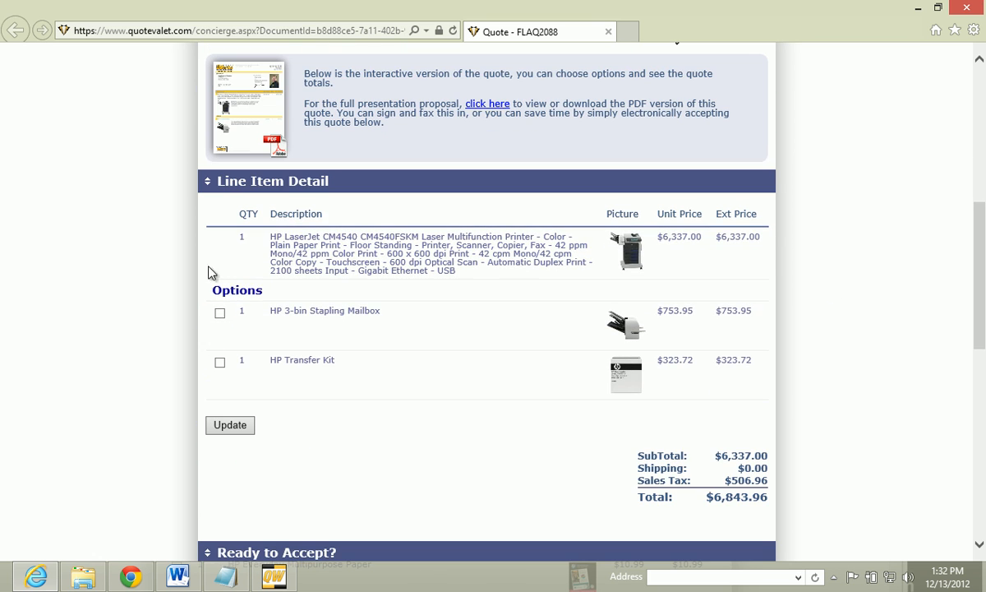
scroll(down, 3)
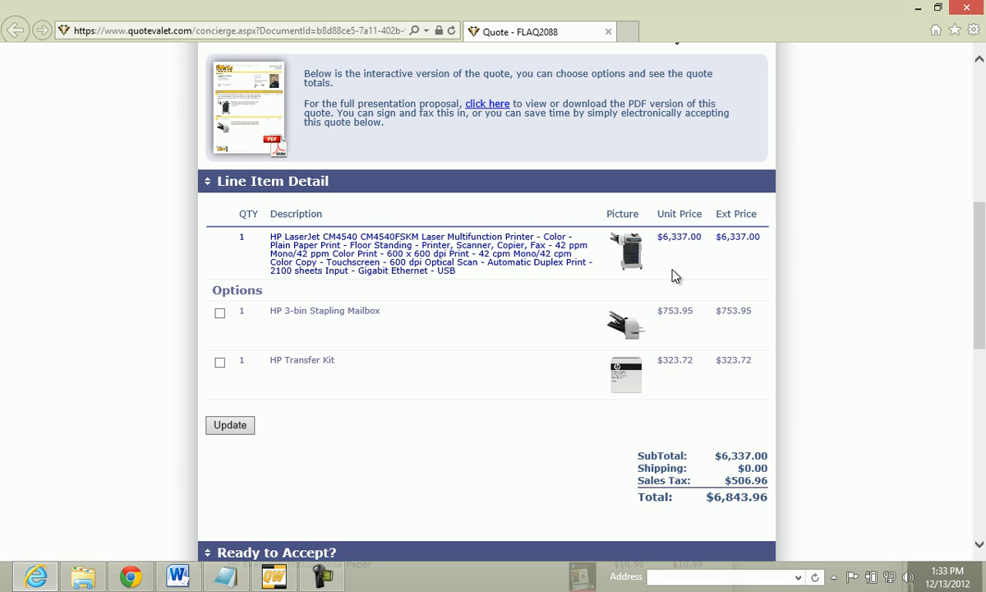
mouse_move(672, 284)
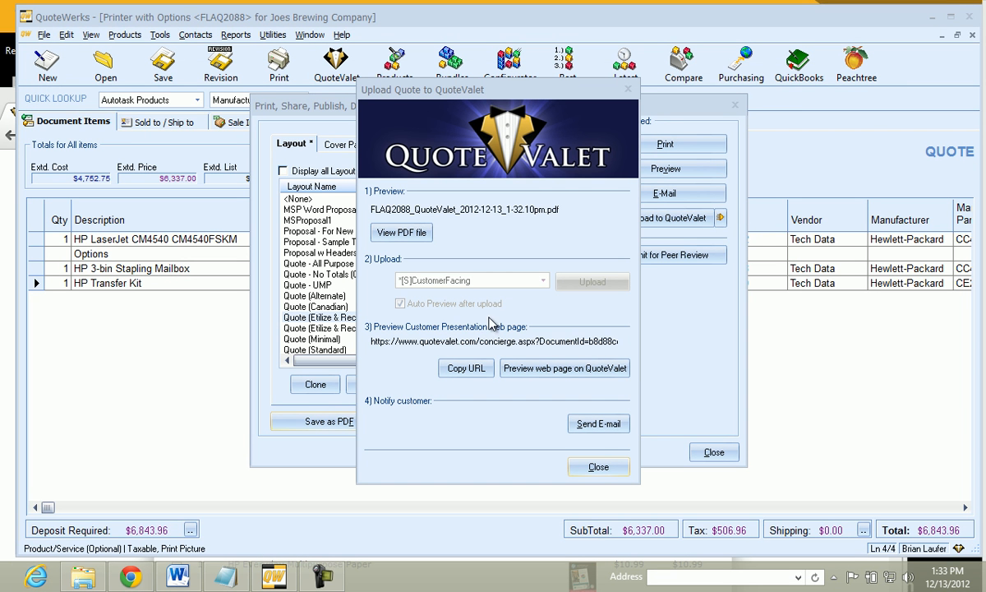
mouse_move(598, 424)
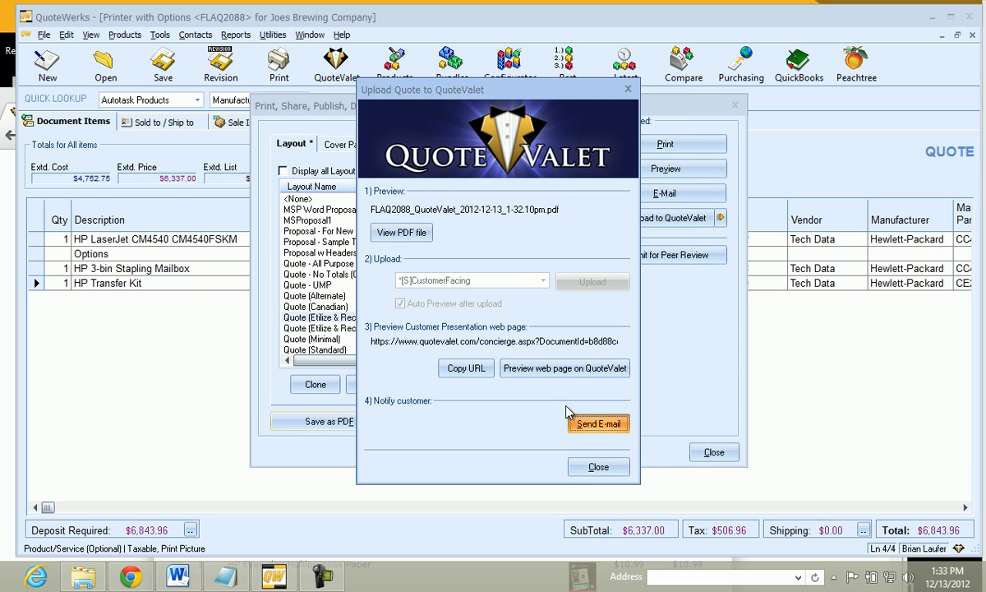
click(598, 423)
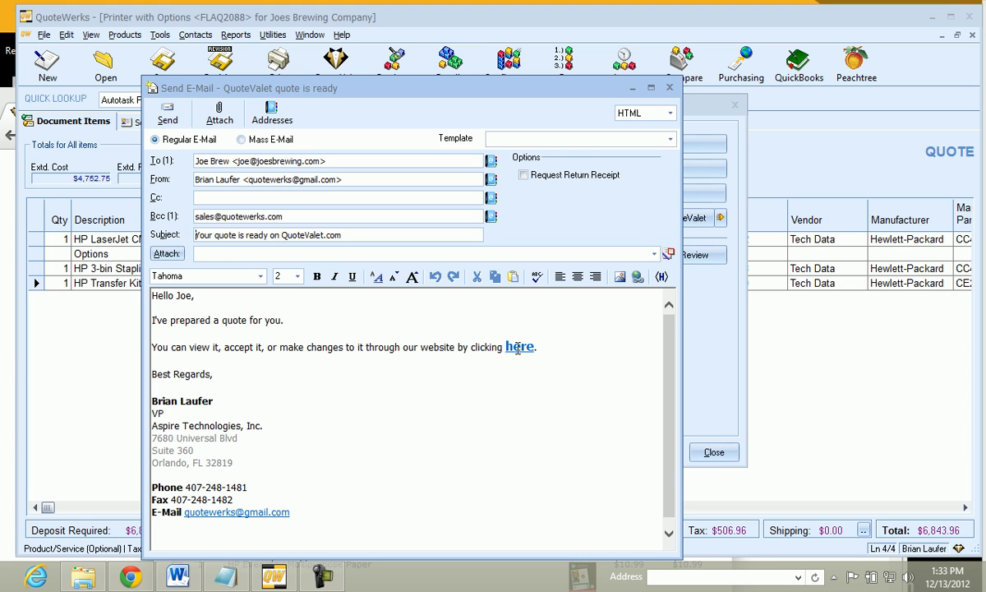
click(168, 113)
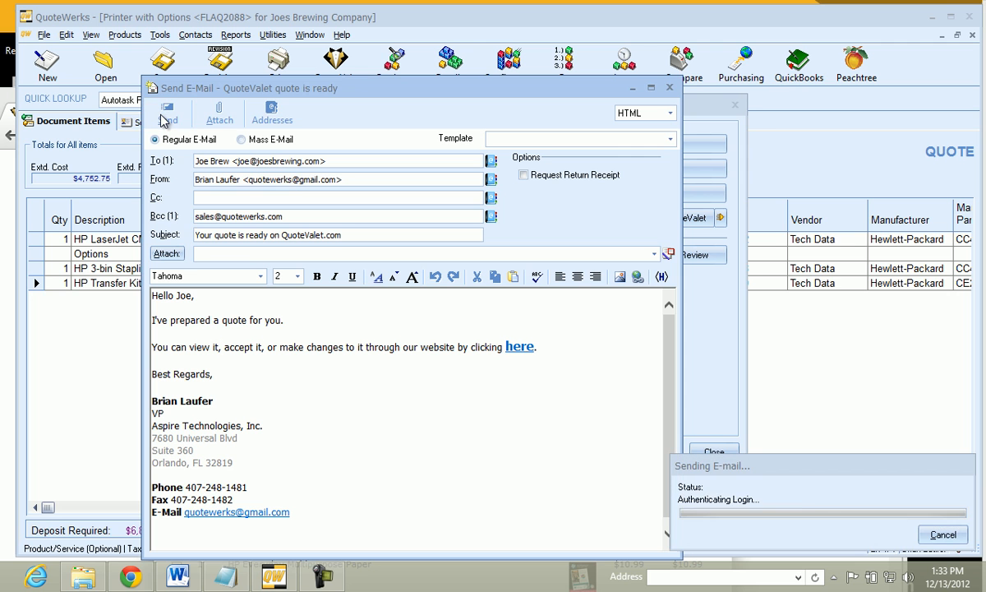